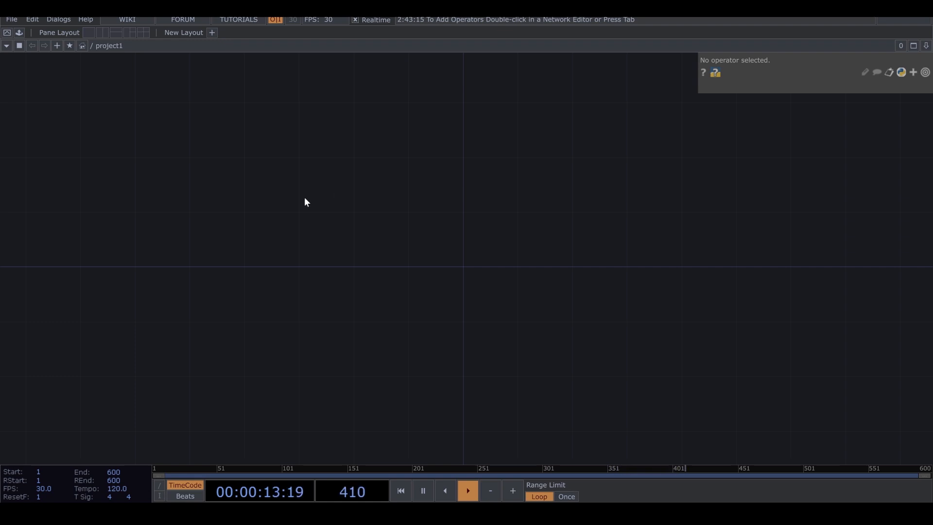
- Add a Noise TOP with Harmonics 10, Spread .9, Gain 0.65, Exponent .37 and tz absTime.seconds*.05
double_click(306, 202)
type("n")
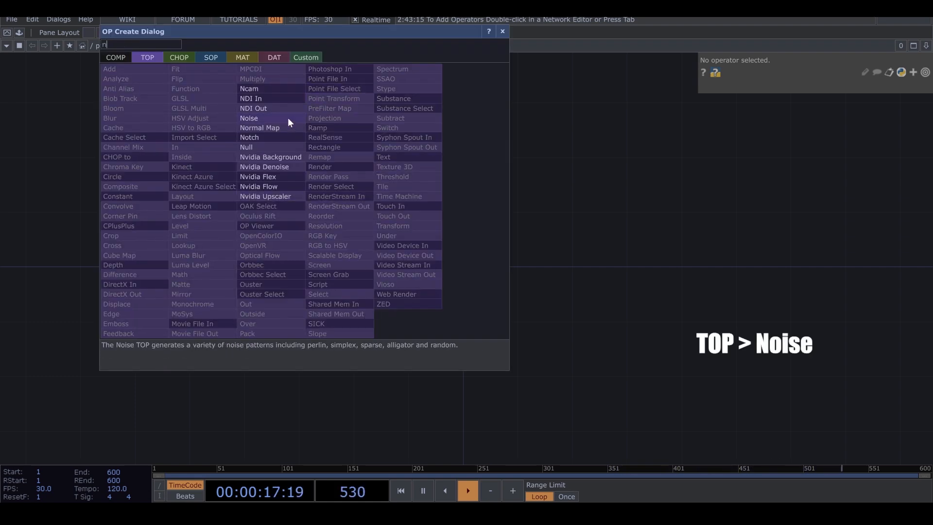
left_click(248, 117)
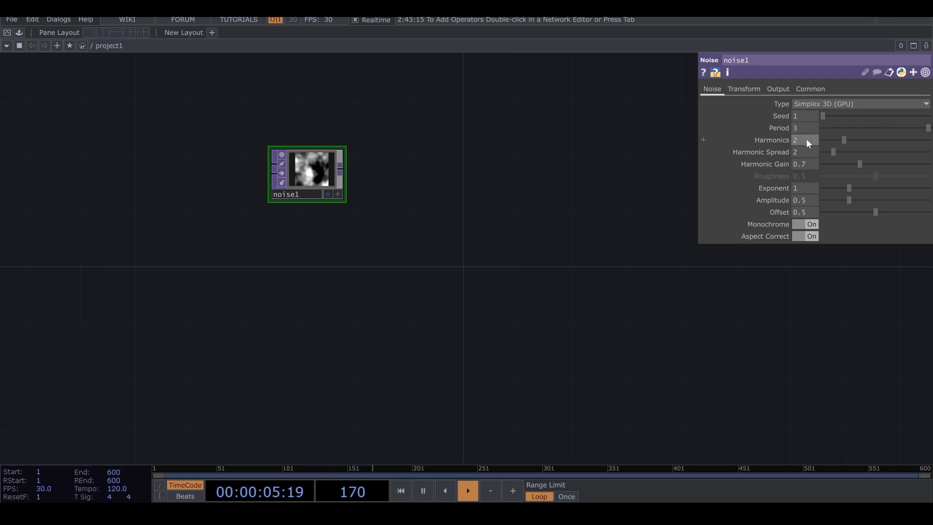
left_click_drag(842, 140, 922, 140)
type(".37")
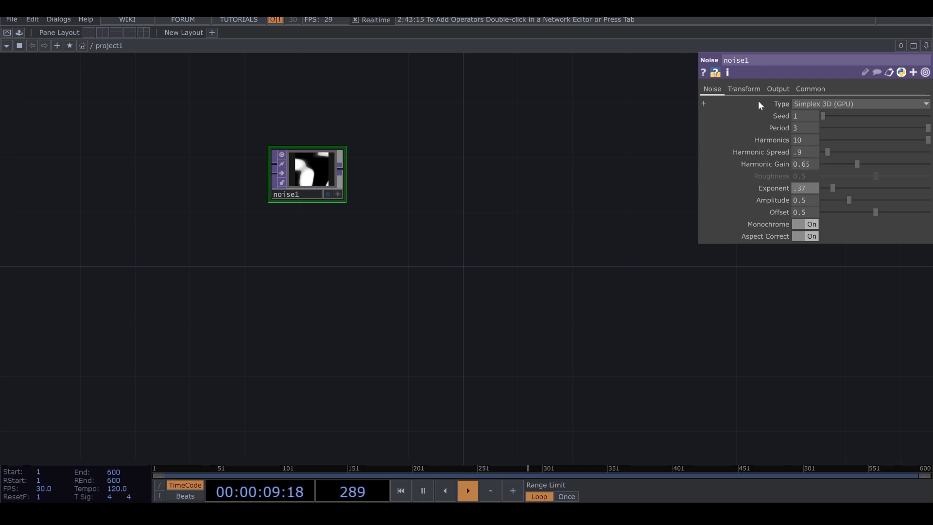
left_click(744, 88)
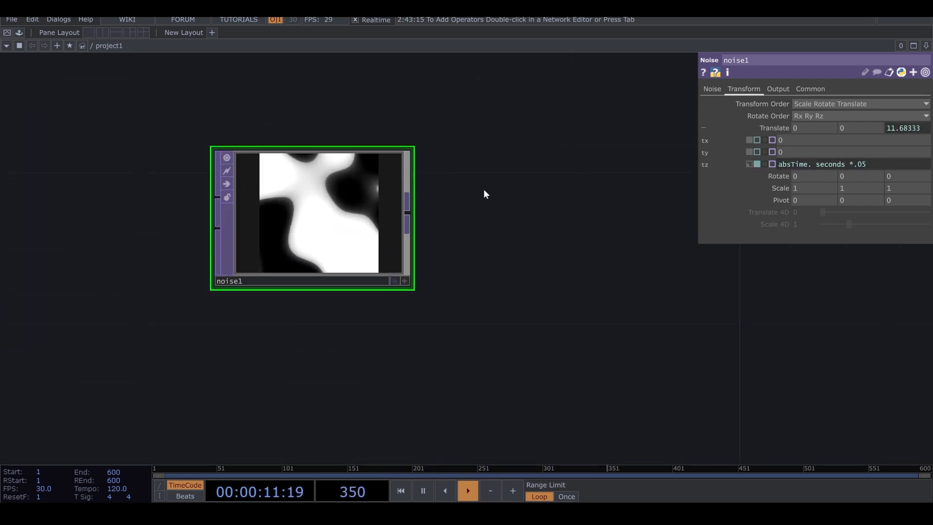
- Add a Constant CHOP with chan1 = 1000 and export it to noise1's Resolution fields
left_click(811, 89)
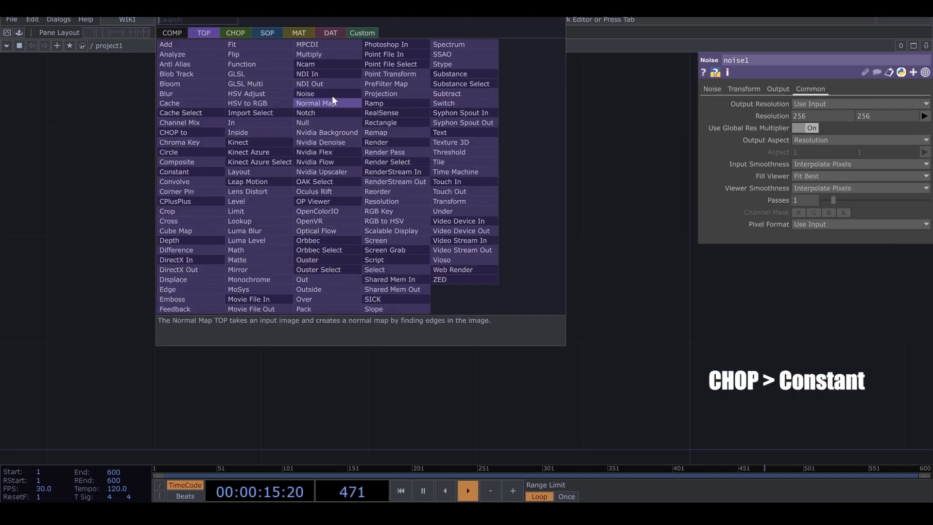
left_click(234, 33)
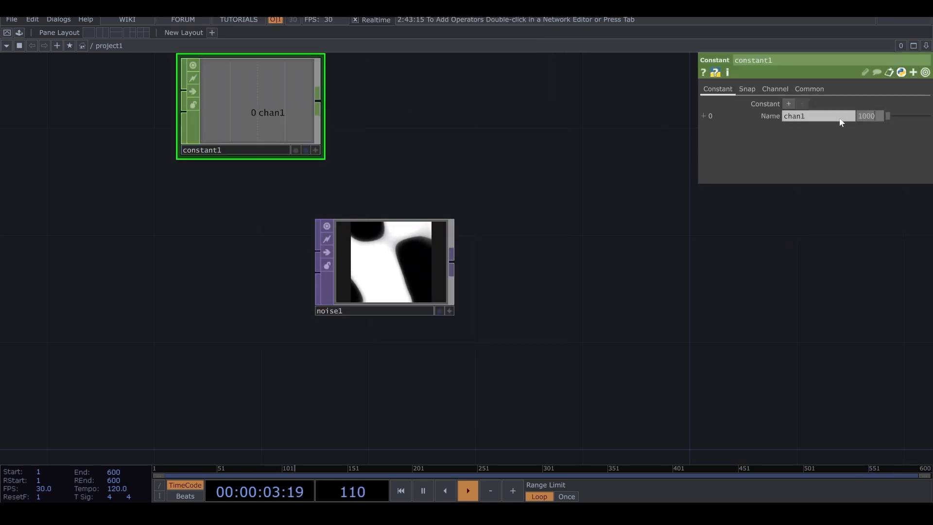
left_click(389, 265)
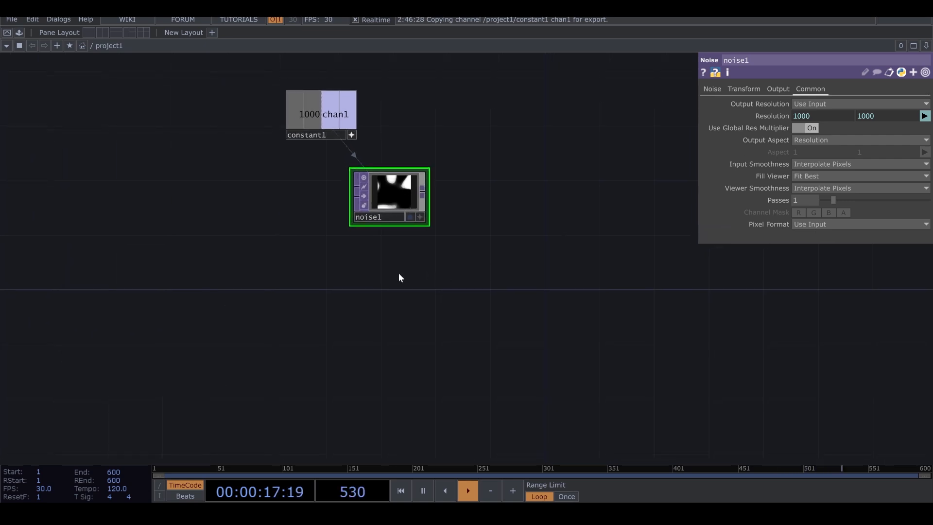
left_click(711, 89)
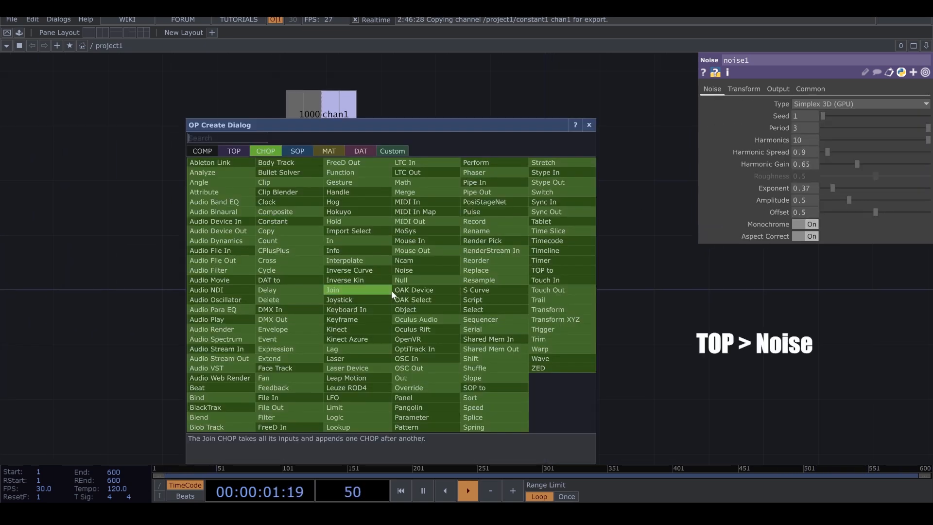
- Add a second Noise TOP and link its Resolution to constant1
type("n")
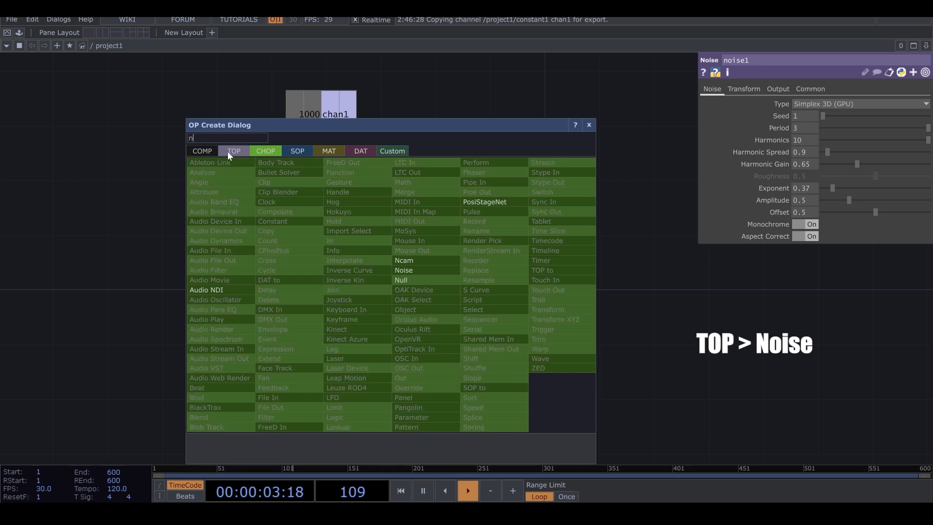
left_click(404, 270)
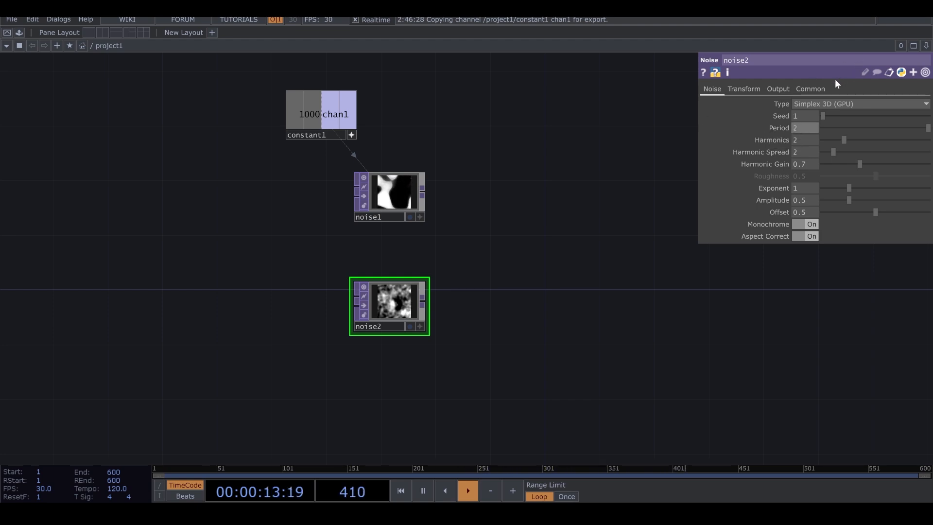
left_click(811, 89)
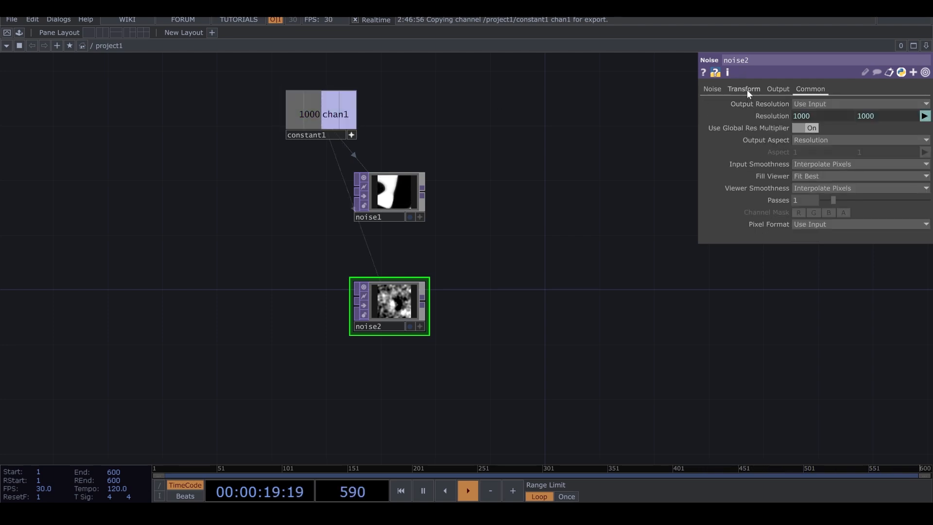
left_click(745, 89)
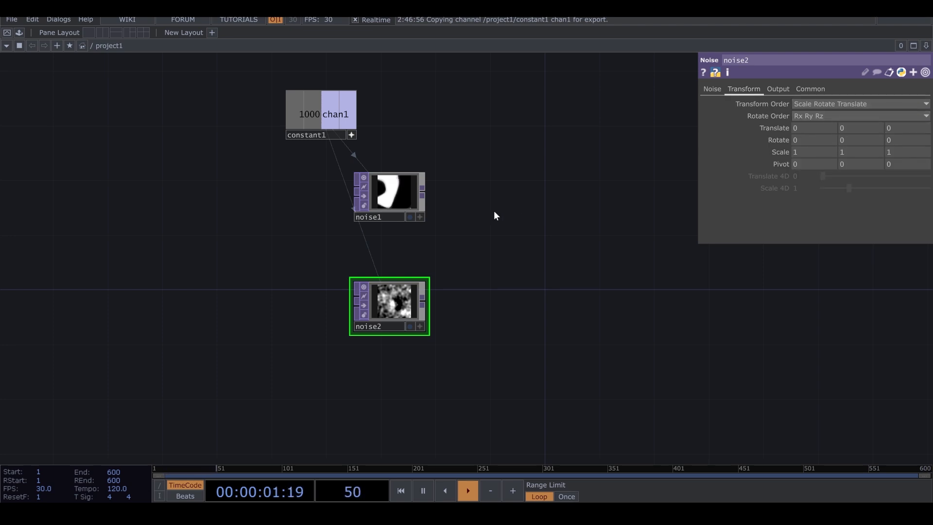
- Copy noise1's animated Translate parameter onto noise2
left_click(389, 197)
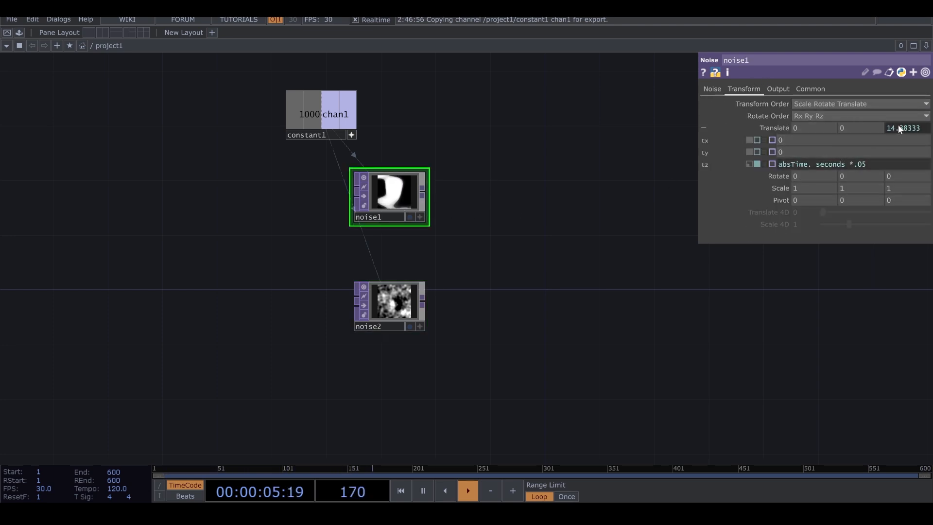
right_click(900, 130)
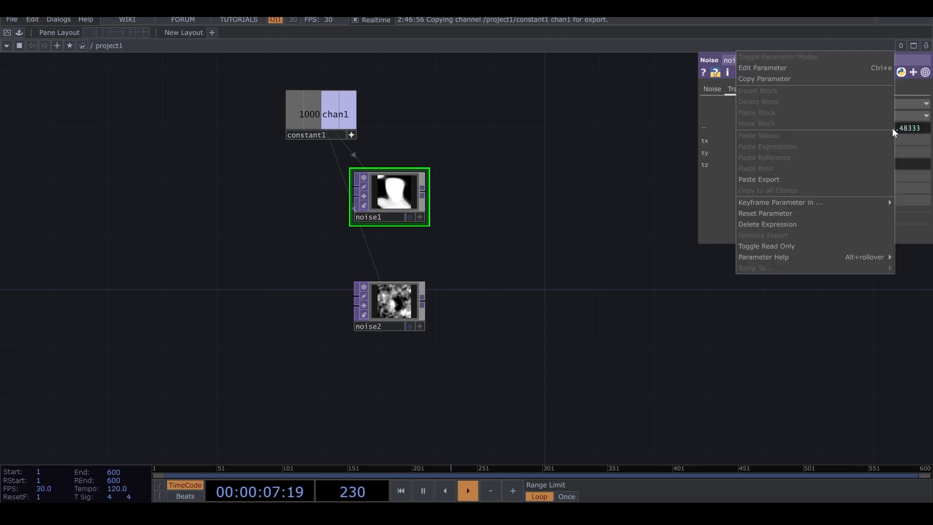
mouse_move(785, 86)
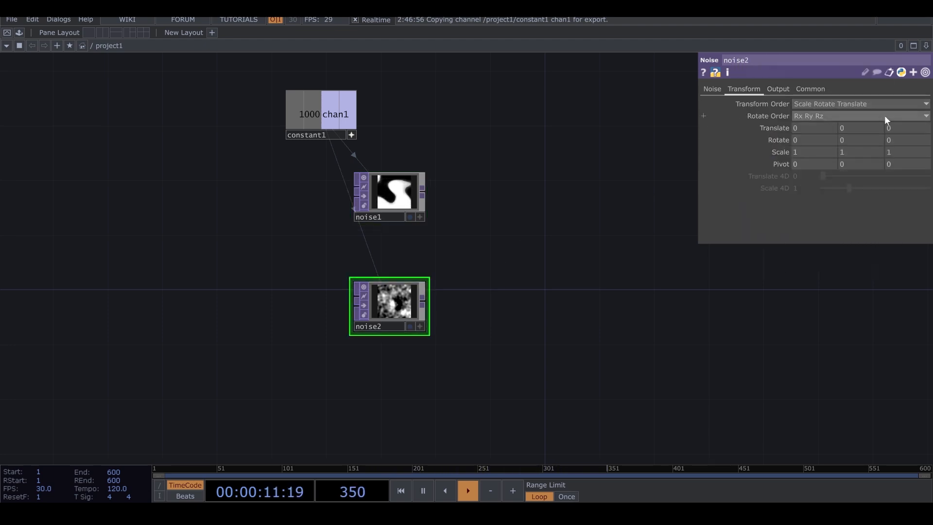
right_click(887, 120)
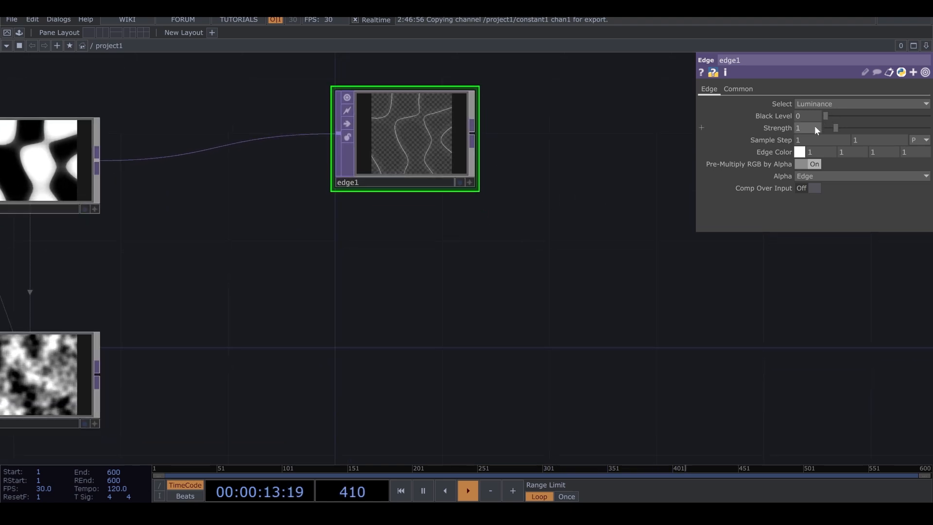
- Set the Edge TOP after noise1 to Strength 7 and Sample Step 8
left_click_drag(807, 127, 798, 127)
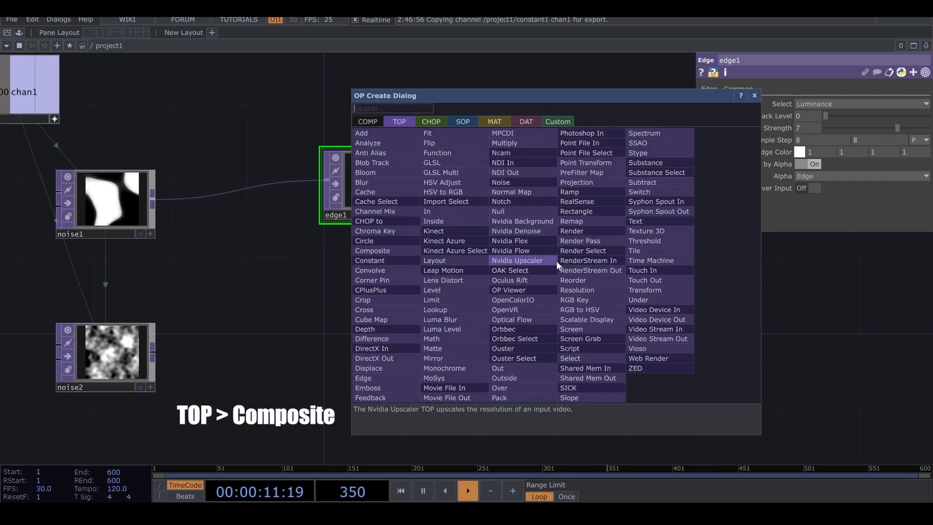
- Add a Composite TOP multiplying edge1 by noise2
type("c")
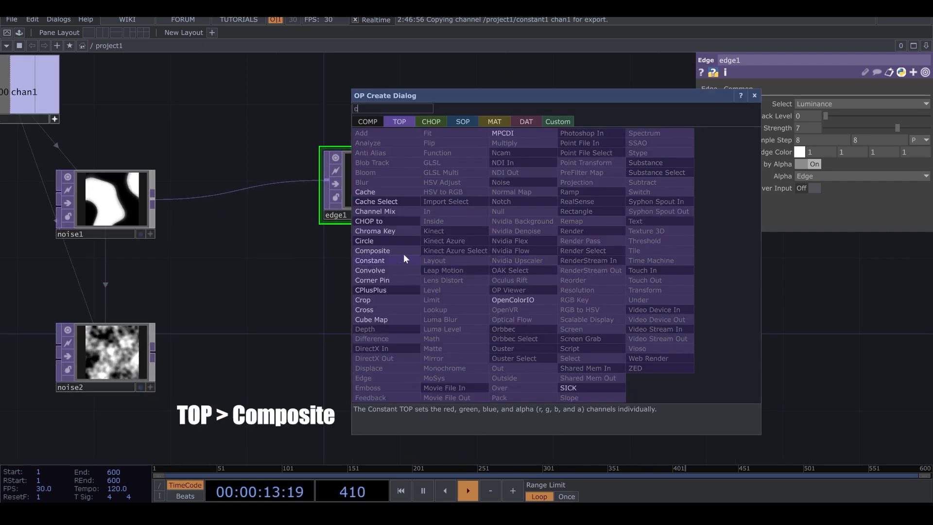
left_click(373, 251)
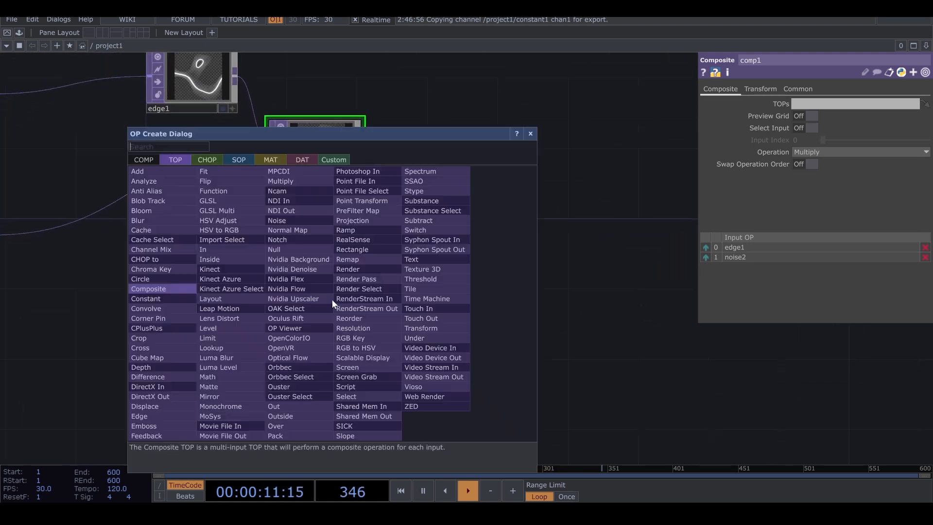
- Add a Circle TOP and a second Composite TOP multiplying comp1 by circle1
type("c")
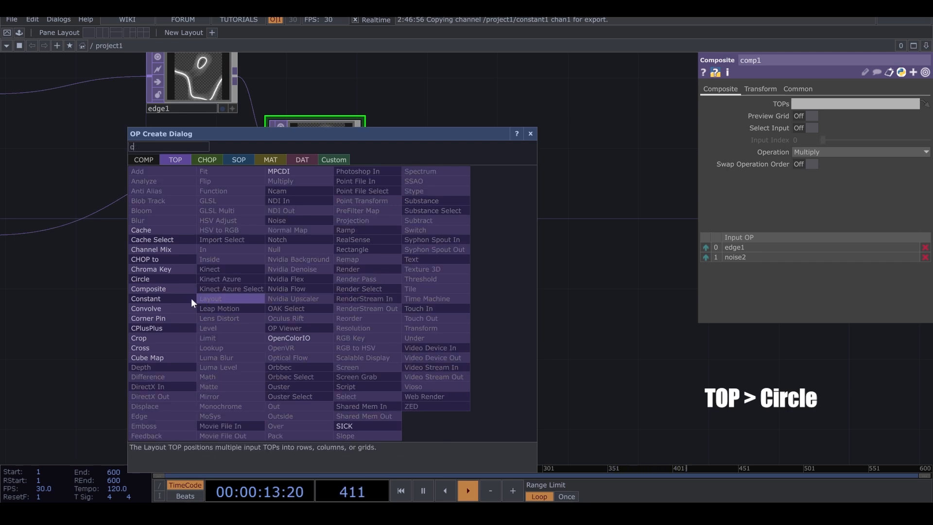
left_click(140, 279)
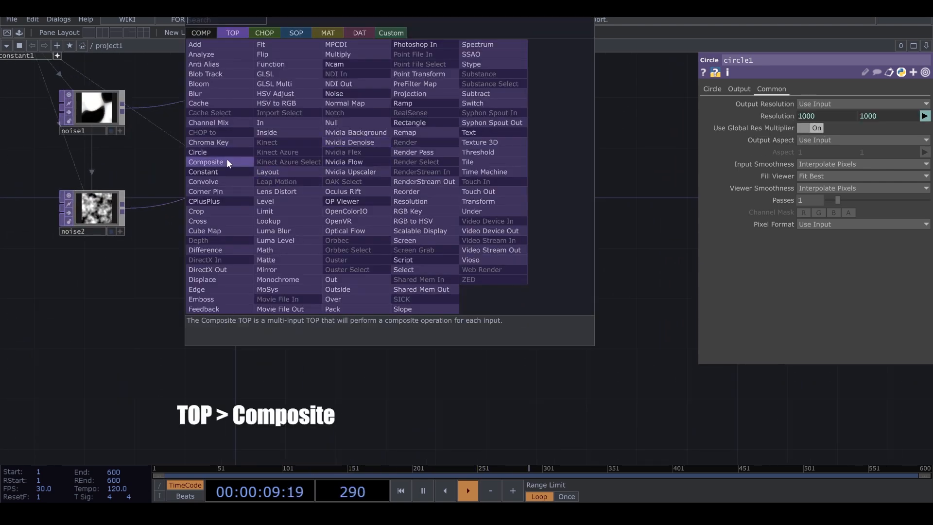
left_click(206, 161)
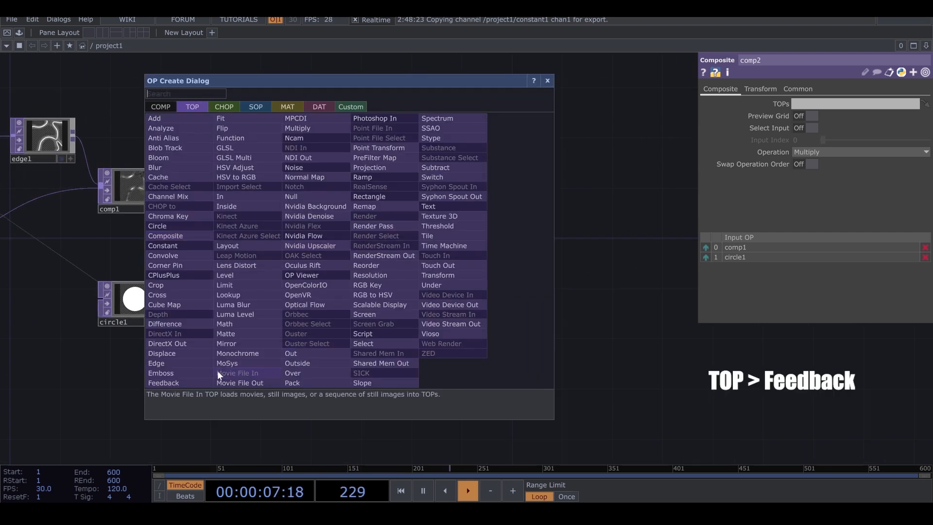
- Add a Feedback TOP and a third Composite blending feedback1 with comp2 using Maximum
left_click(163, 383)
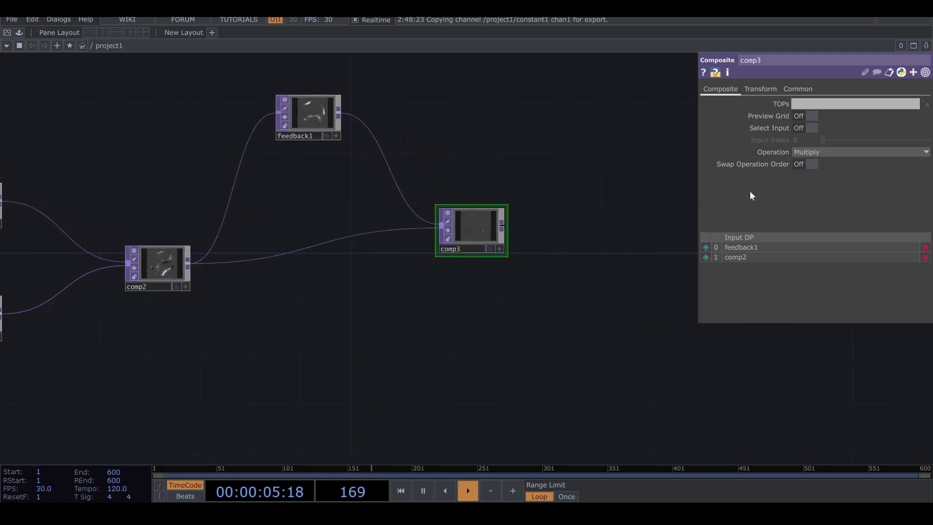
left_click(859, 152)
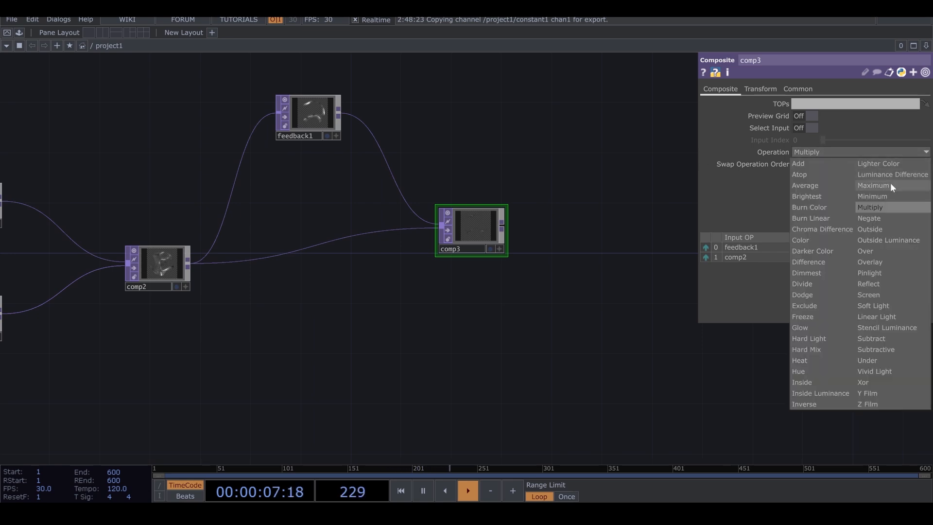
left_click(874, 184)
type("s")
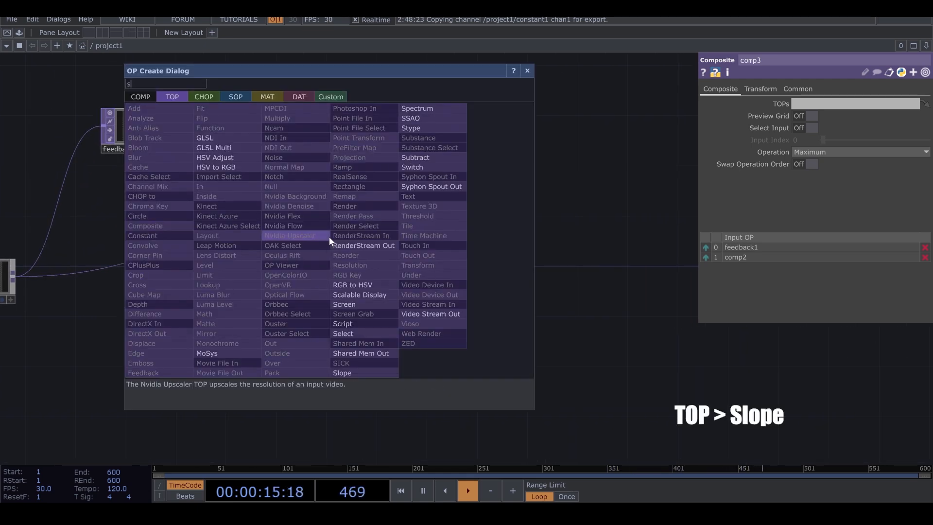
mouse_move(424, 121)
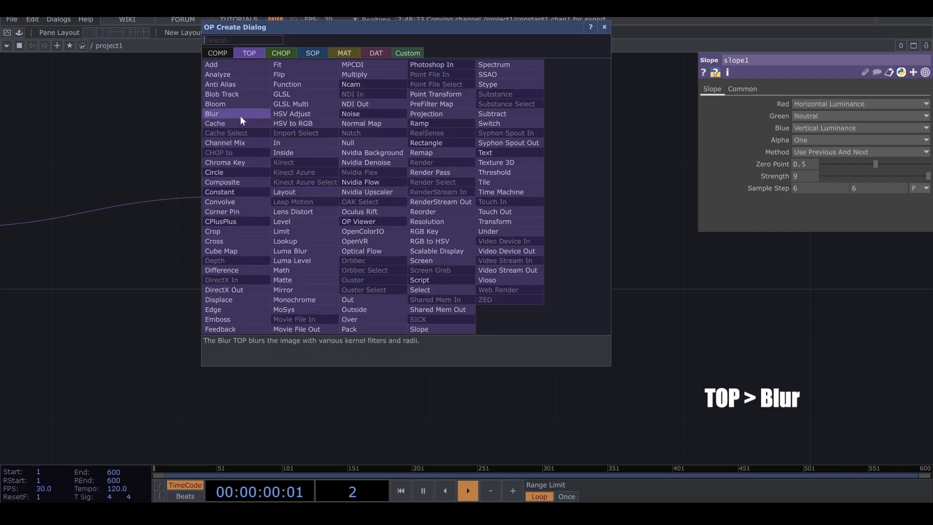
- Add a Blur TOP after the Slope TOP with red horizontal and blue vertical luminance
left_click(212, 113)
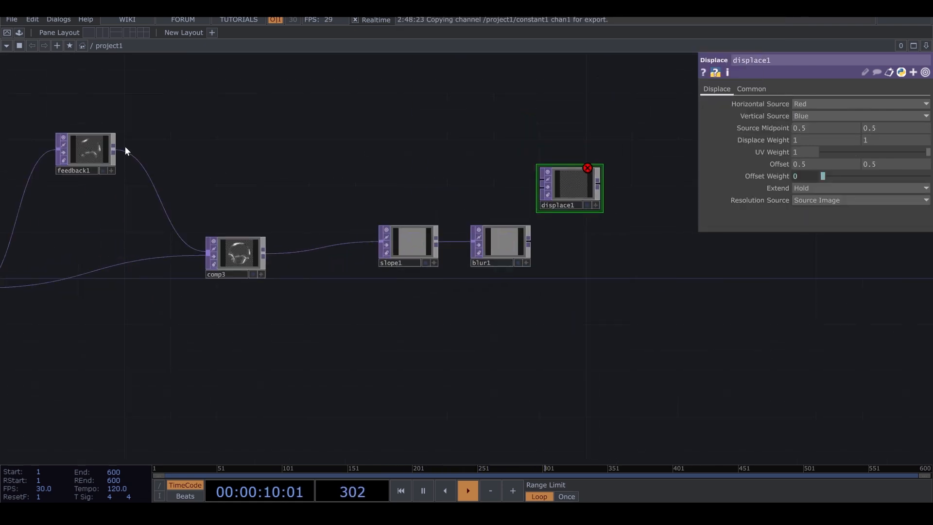
- Wire blur1 into the Displace TOP alongside feedback1, then add displace2
left_click_drag(117, 151, 500, 179)
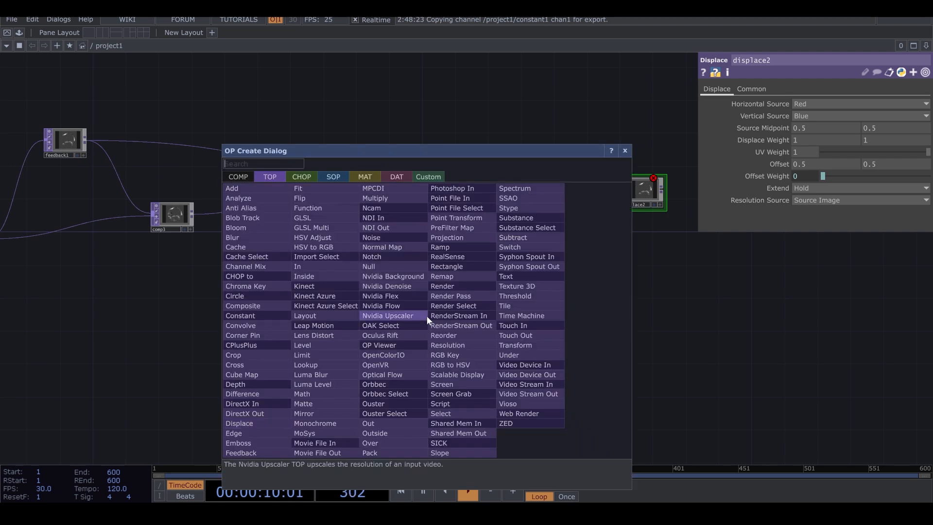
- Add a third Noise TOP feeding displace2 with Displace Weight .004
type("n")
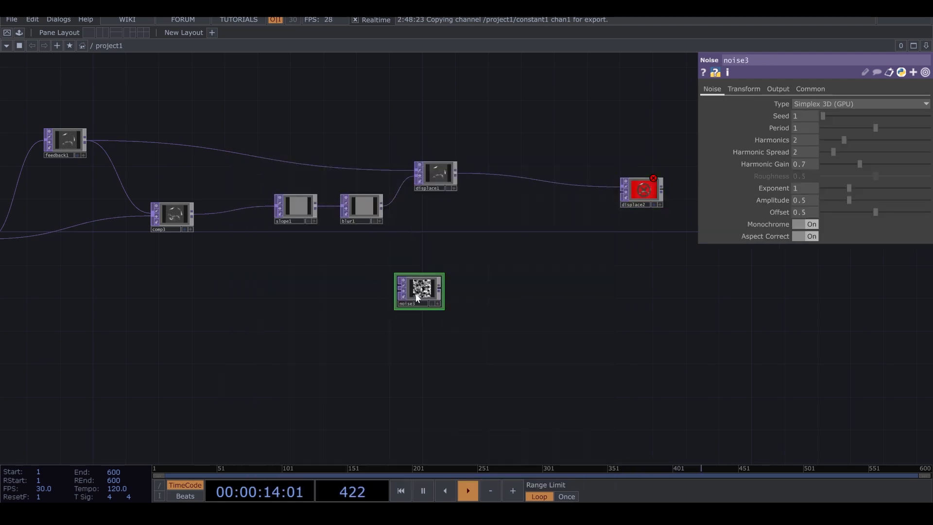
left_click(811, 89)
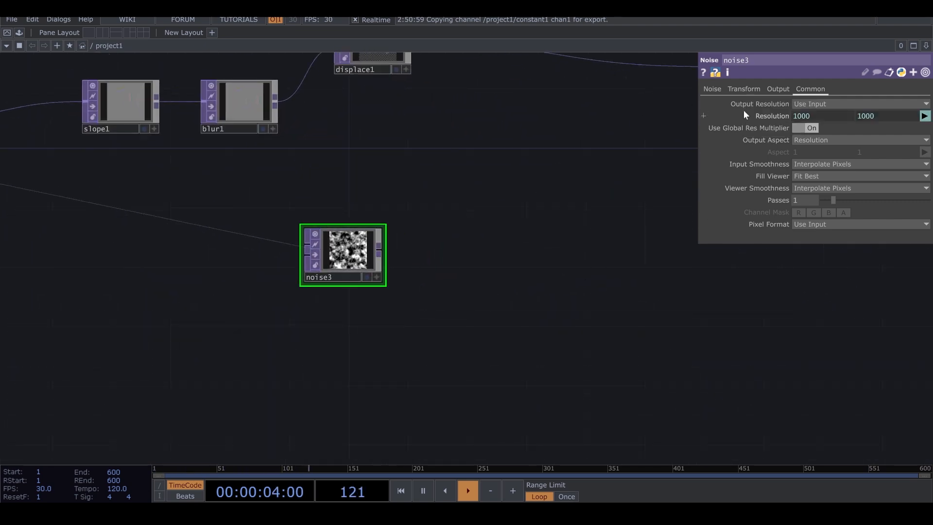
left_click(711, 88)
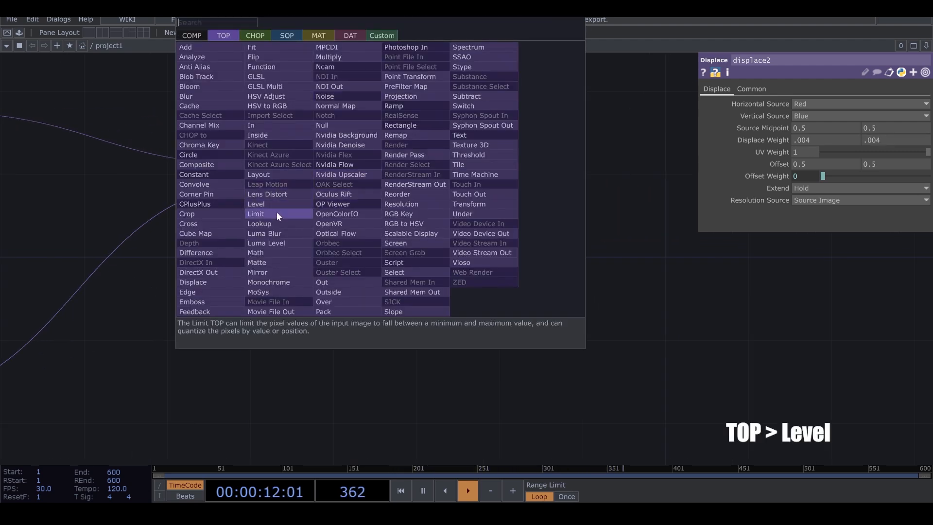
- Add a Level TOP after displace2 with Brightness 1 set to .996
left_click(256, 204)
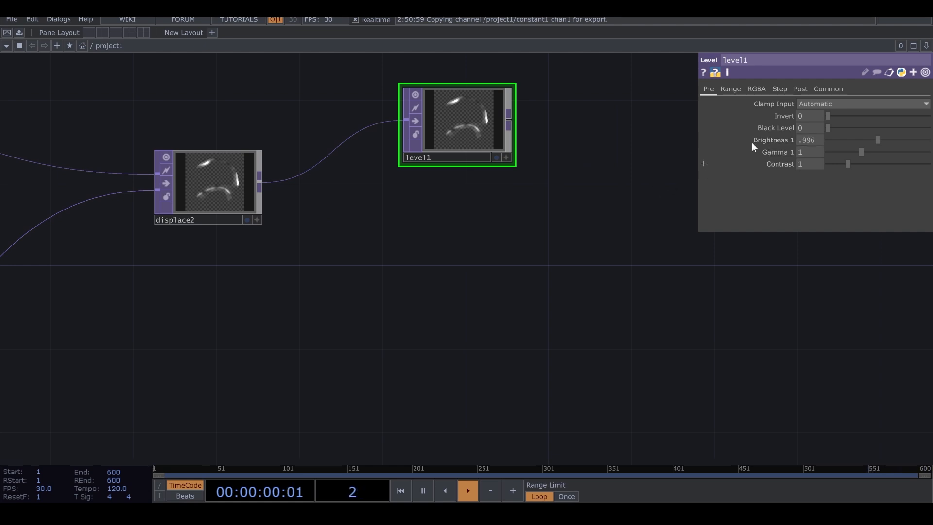
left_click(801, 89)
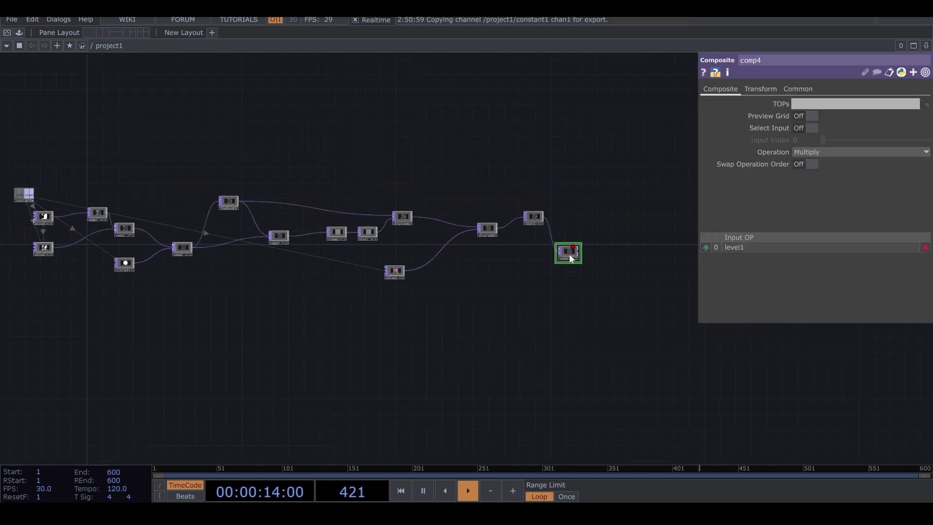
mouse_move(243, 207)
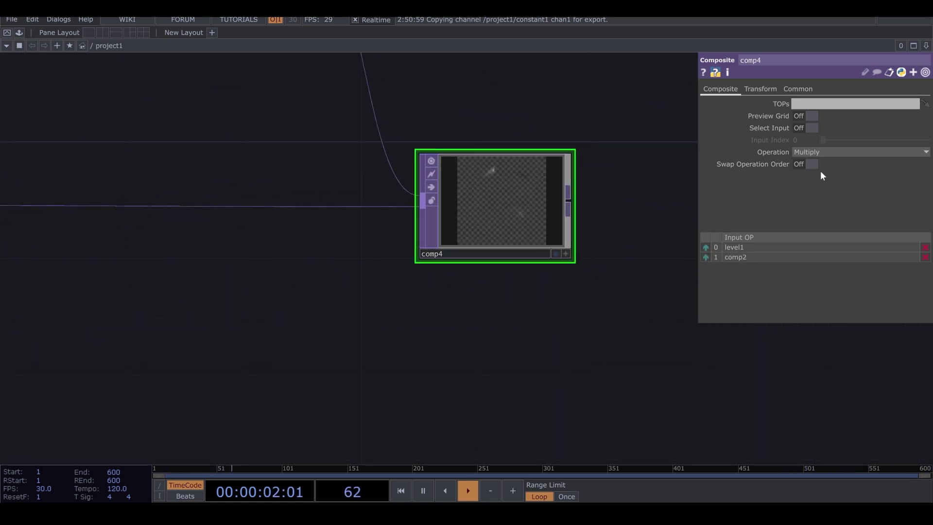
- Change the new composite's operation from Multiply to Over, layering level1 over comp2
left_click(859, 151)
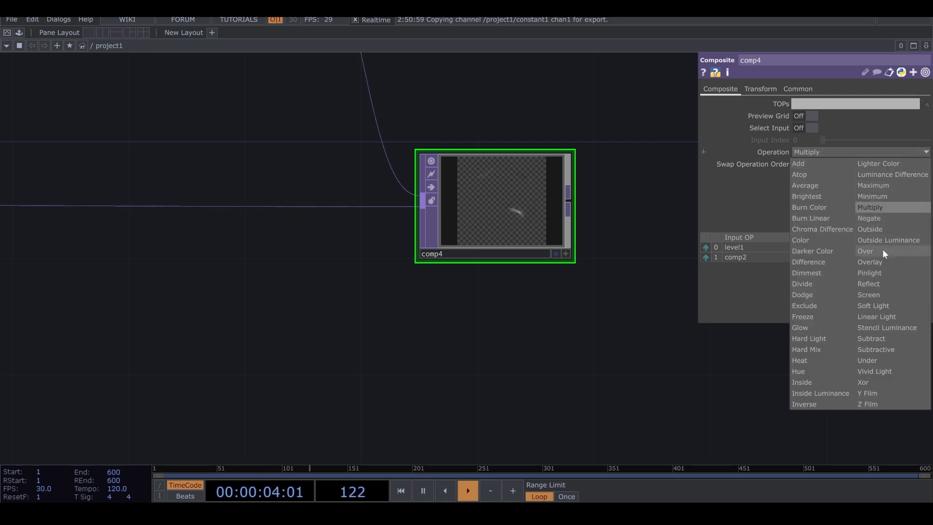
left_click(865, 251)
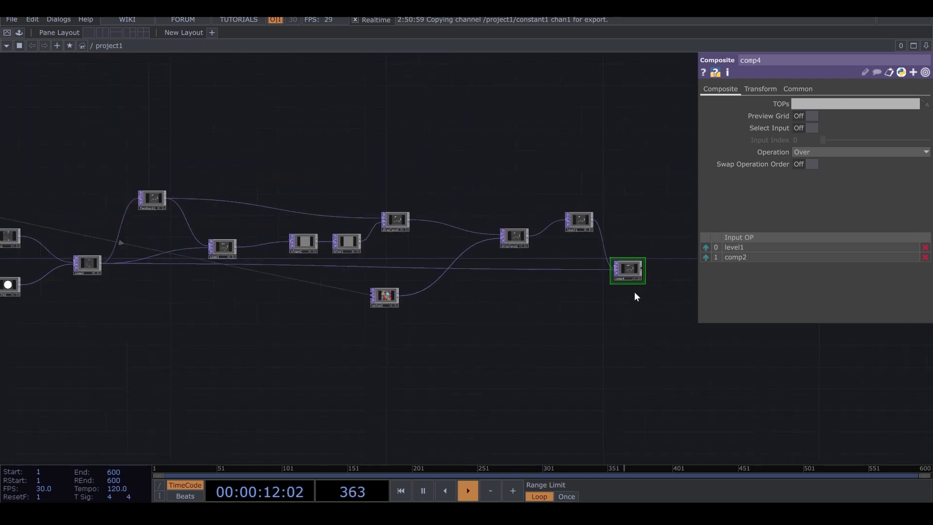
left_click(152, 198)
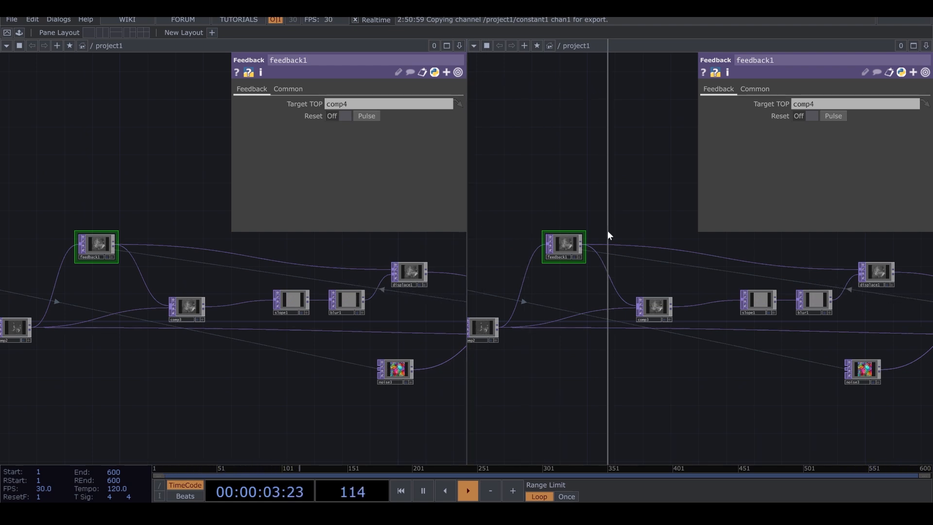
- Point feedback1 at comp4 and place an RGB Key TOP after comp4
left_click(609, 45)
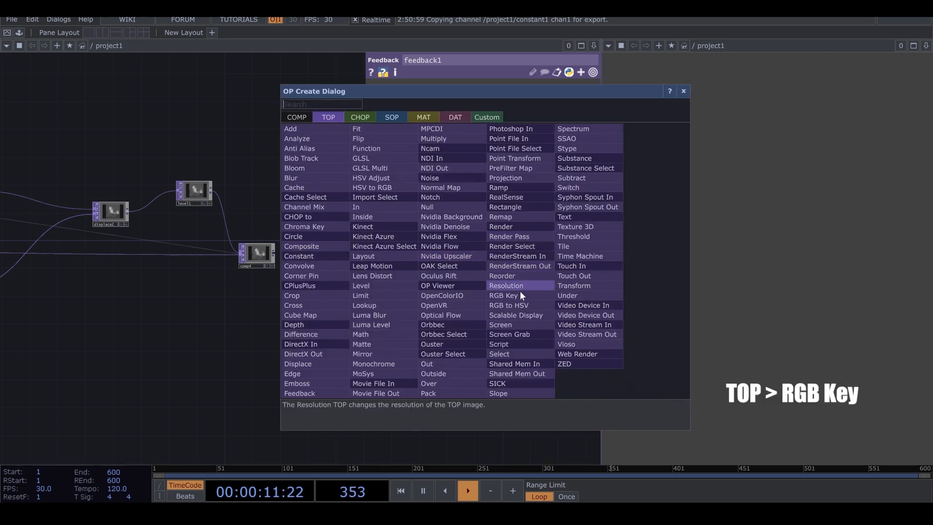
left_click(503, 296)
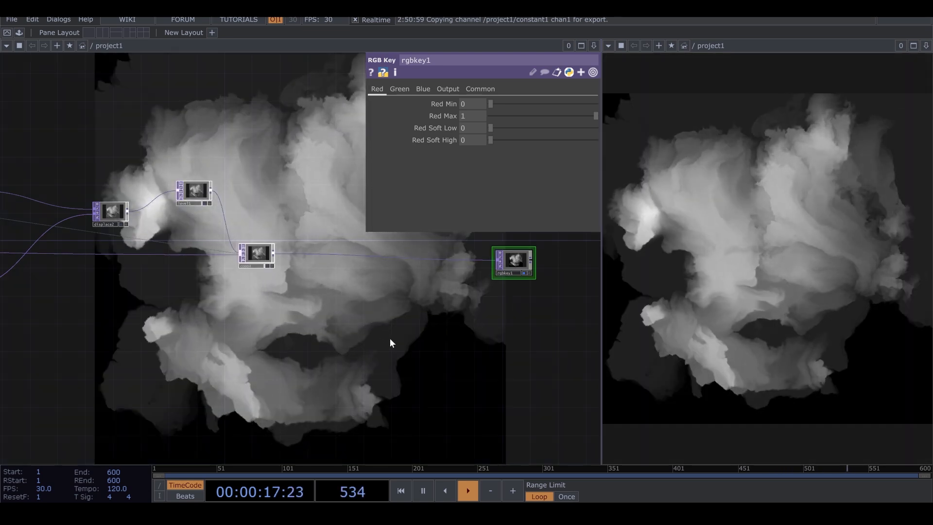
right_click(392, 342)
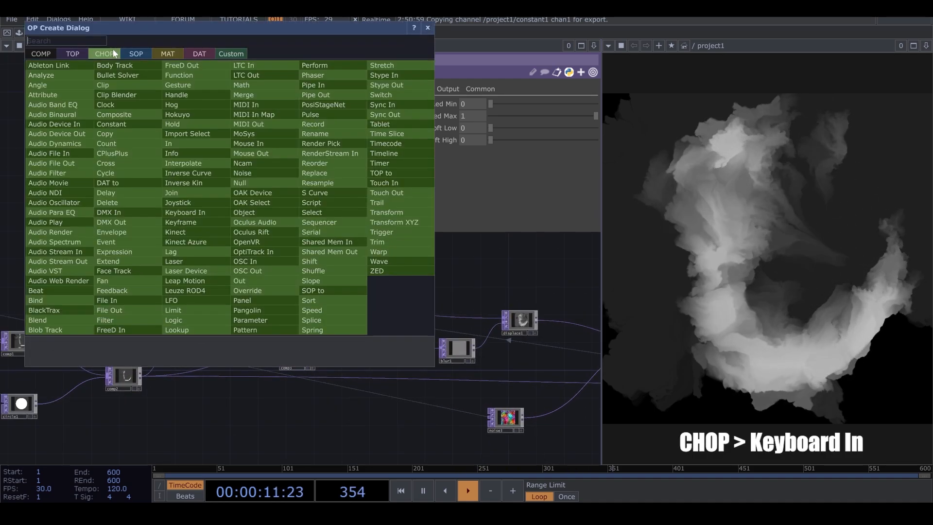
mouse_move(206, 218)
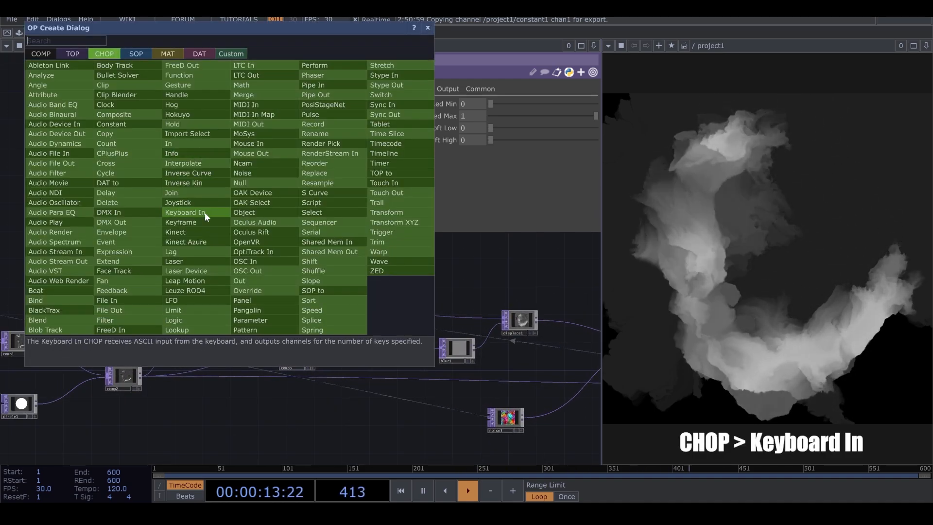
- Place a Keyboard In CHOP with k1 copied for export and show level1's Pre parameters
left_click(185, 212)
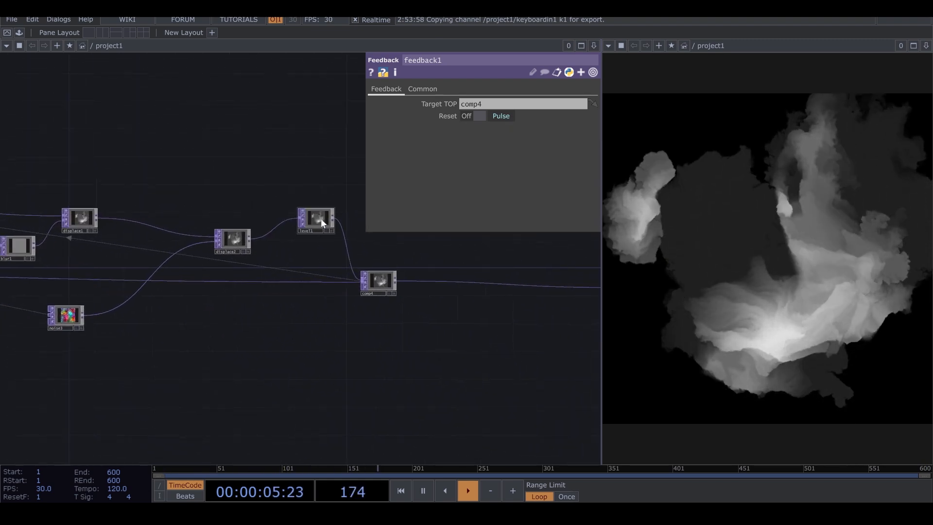
left_click(316, 220)
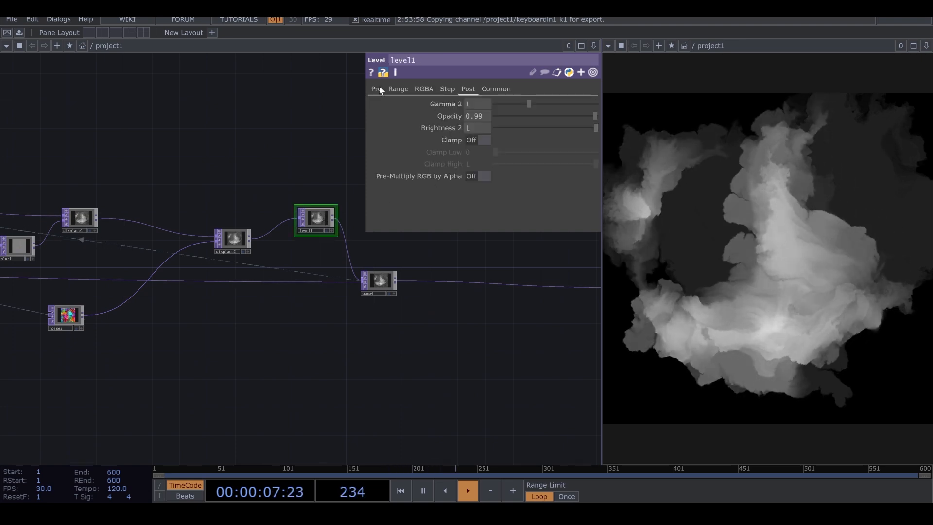
left_click(376, 89)
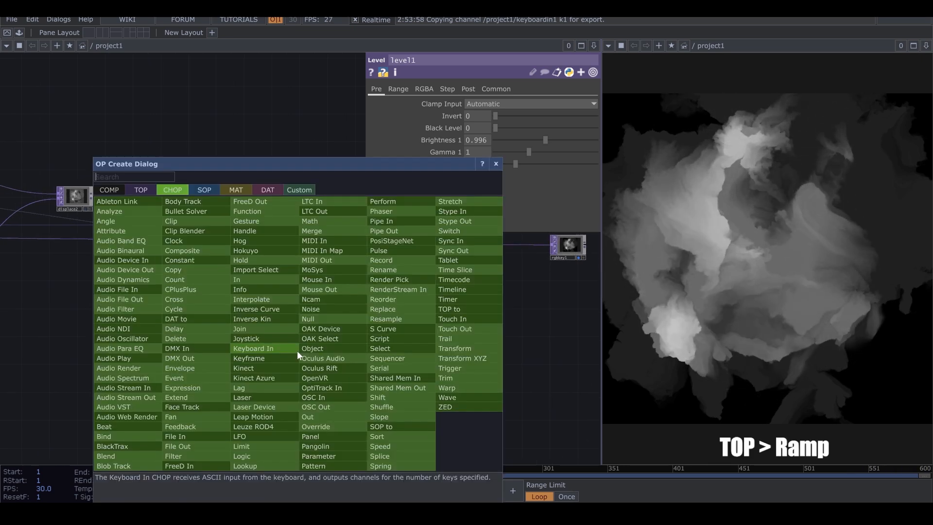
- Place a Ramp TOP set to Circular with period 1.8 and Fit Horizontal
type("r")
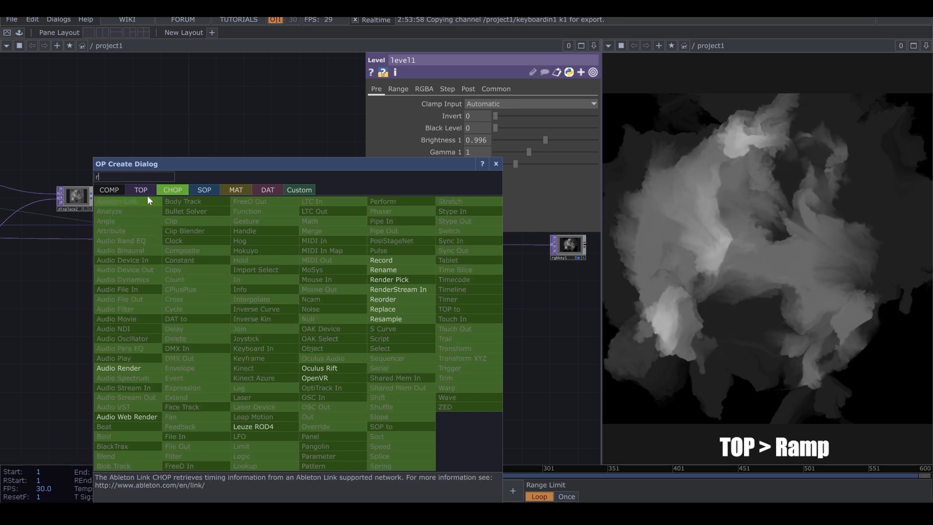
left_click(140, 190)
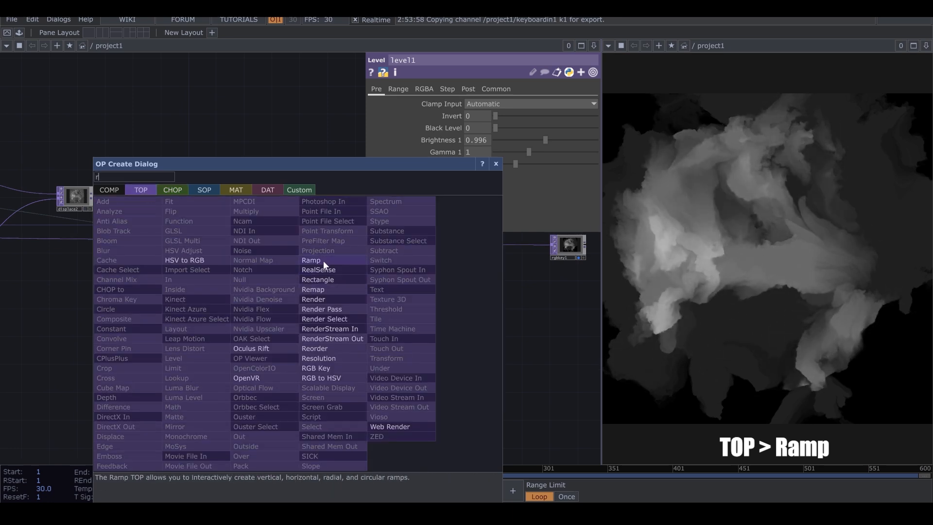
left_click(311, 261)
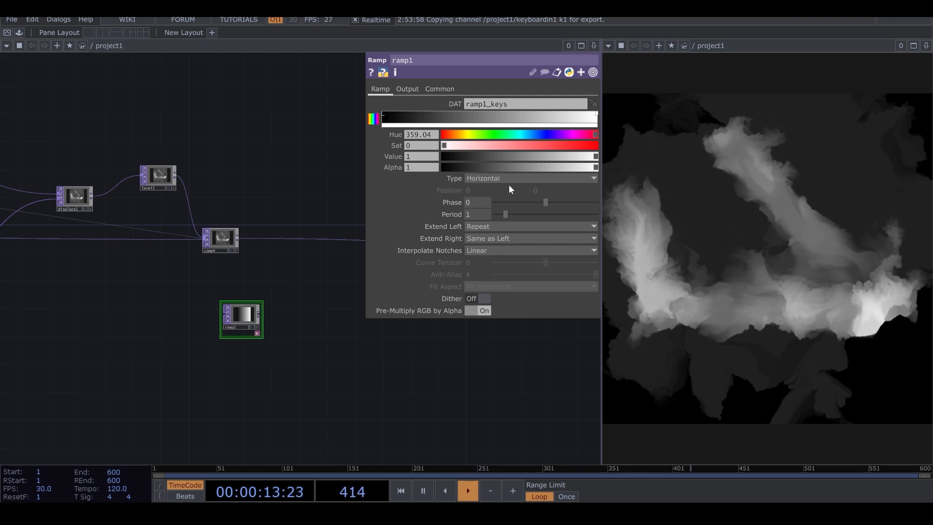
left_click(531, 178)
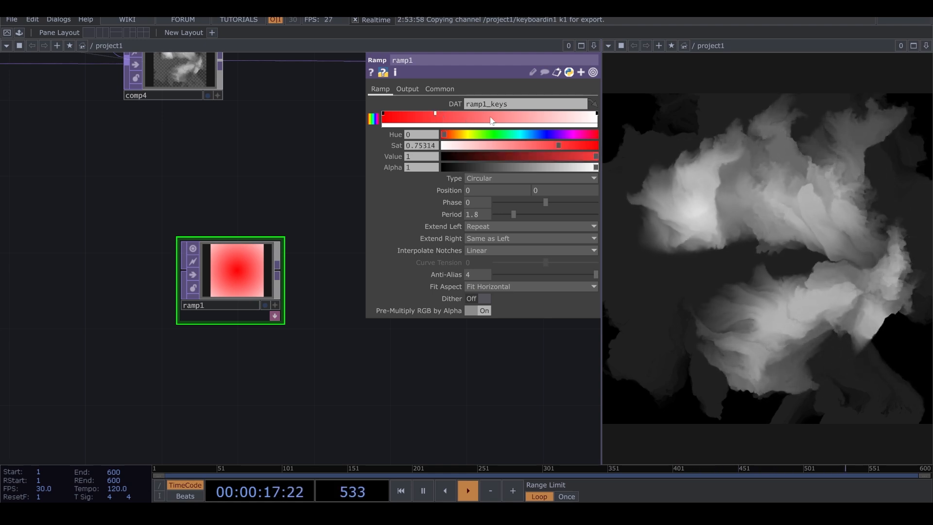
- Add a cyan middle key to ramp1, warm its red key toward orange, then paste a copy as ramp2
left_click_drag(558, 145, 496, 145)
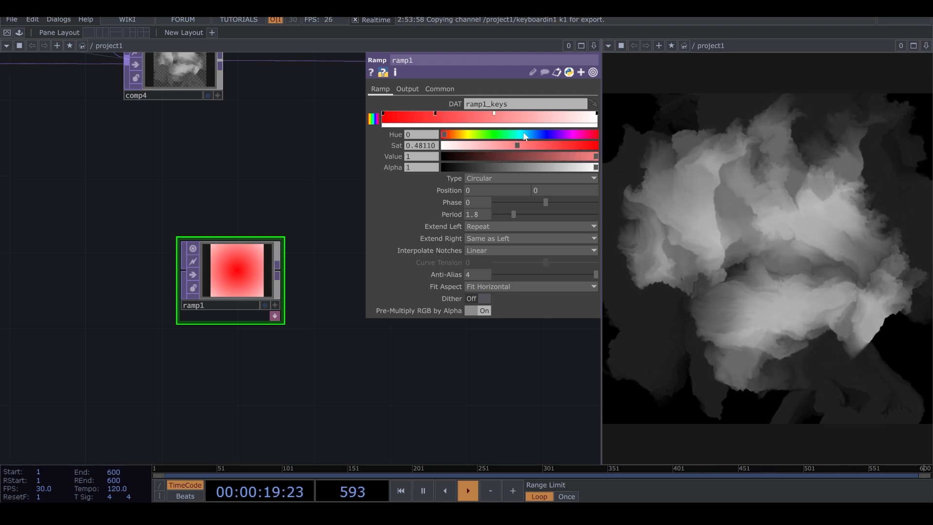
left_click_drag(443, 134, 518, 134)
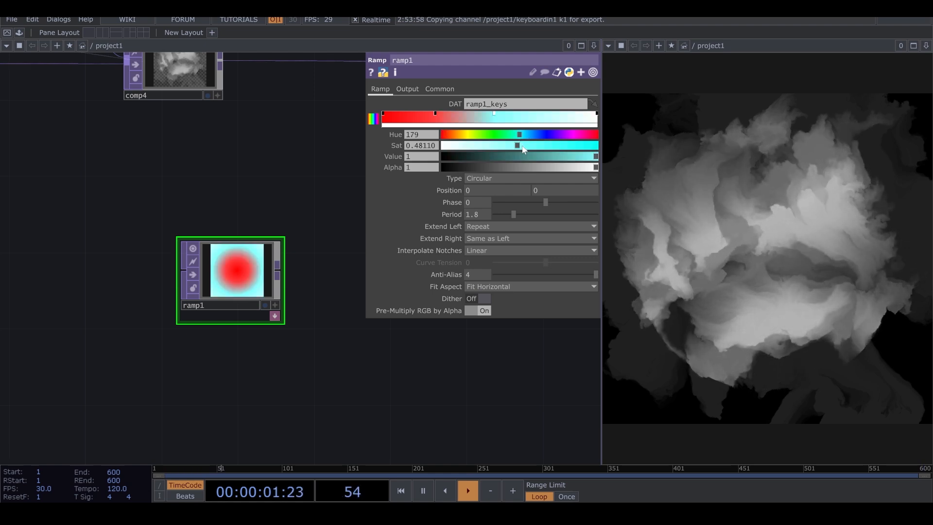
left_click_drag(516, 145, 548, 146)
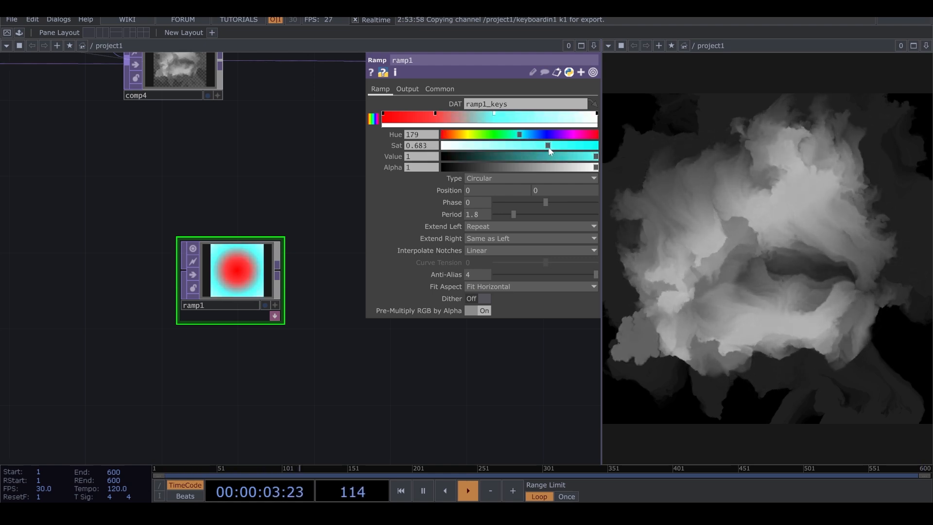
left_click_drag(547, 144, 469, 145)
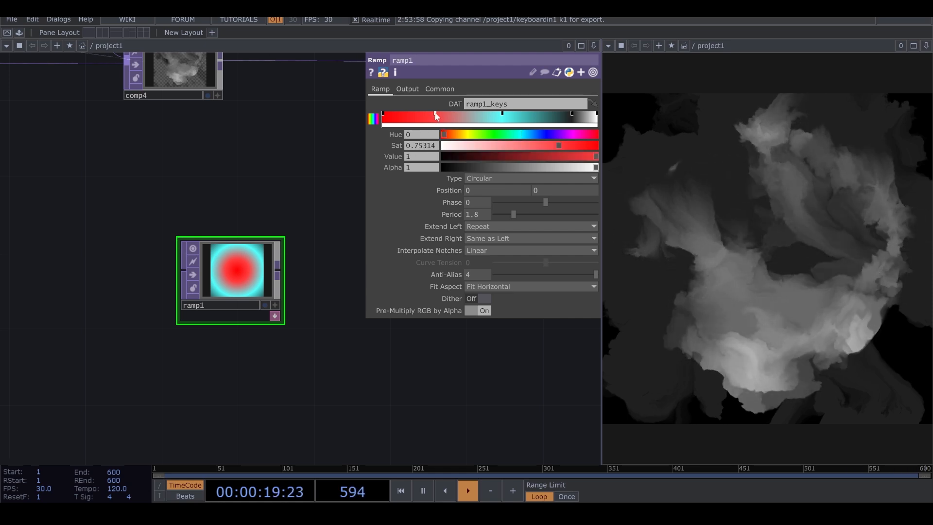
left_click_drag(442, 134, 454, 135)
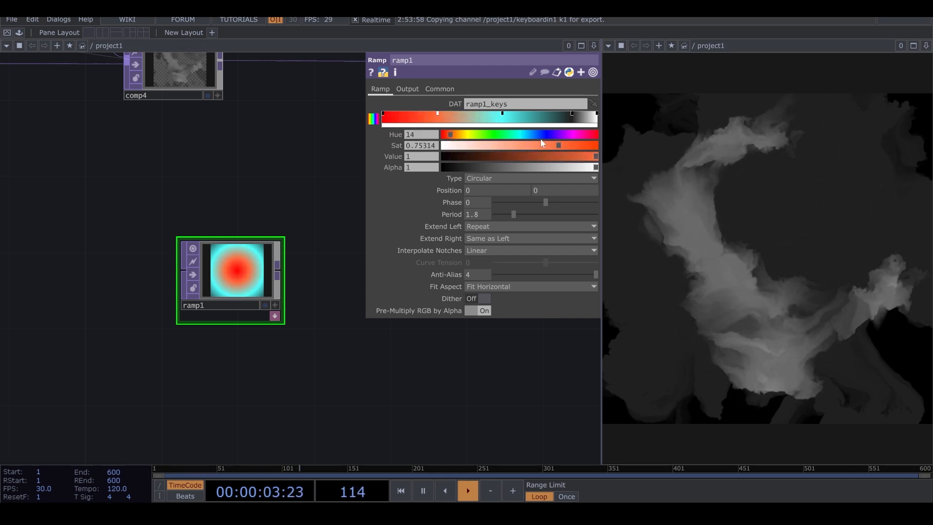
left_click_drag(558, 145, 581, 145)
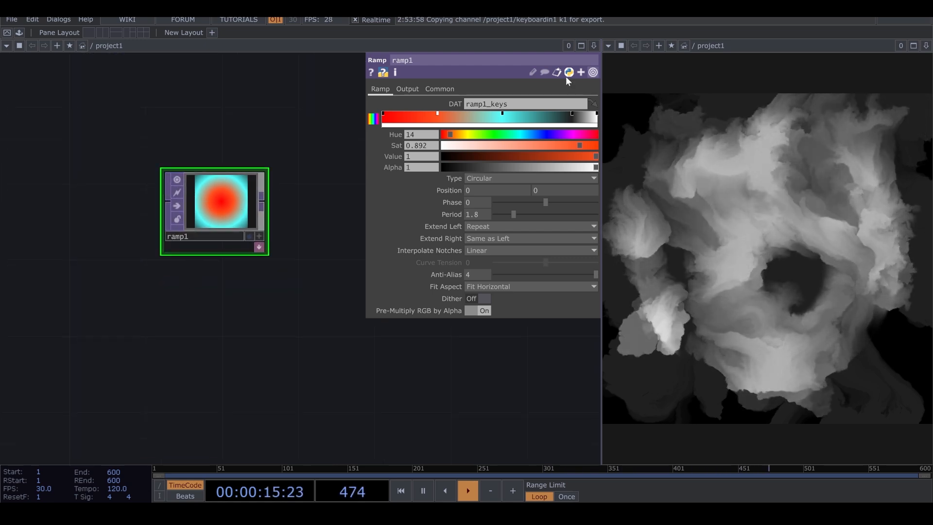
left_click(439, 89)
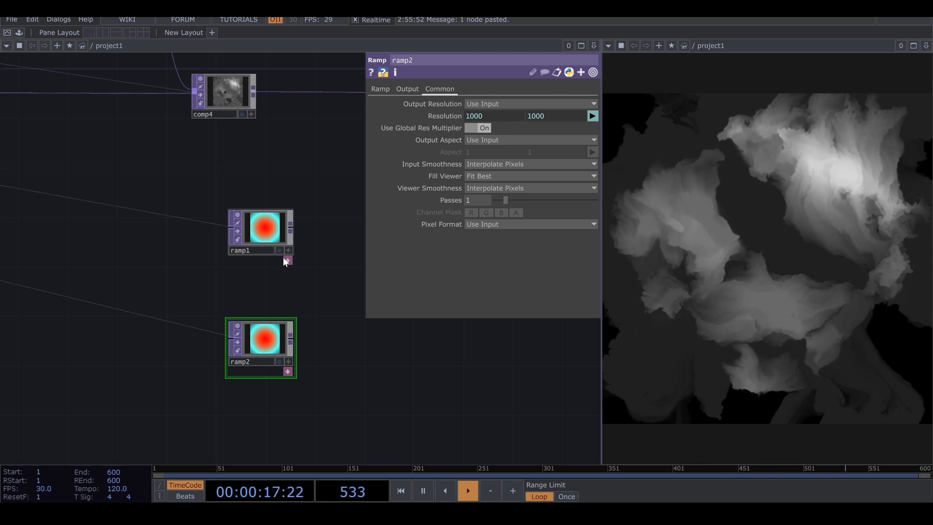
- Recolour ramp2's keys to yellow, orange and near-black for a glowing orange disc
left_click(379, 89)
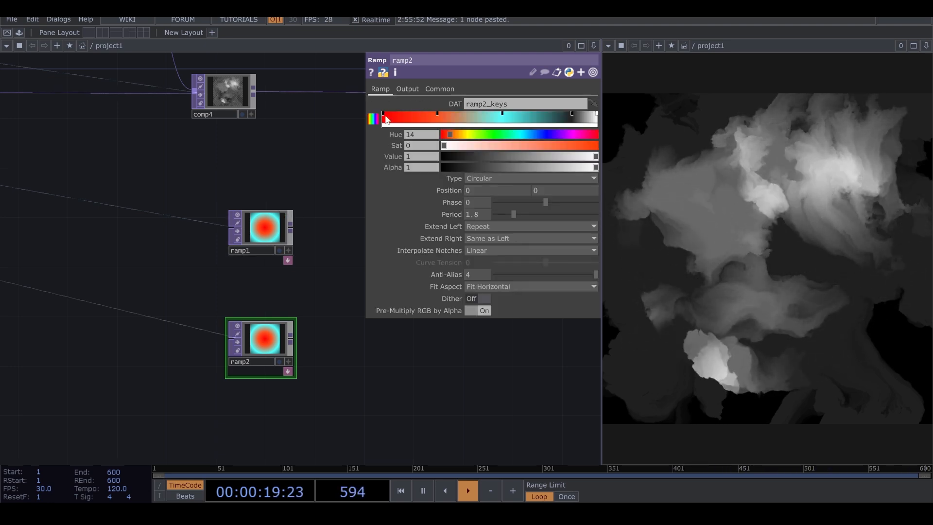
left_click_drag(449, 135, 466, 134)
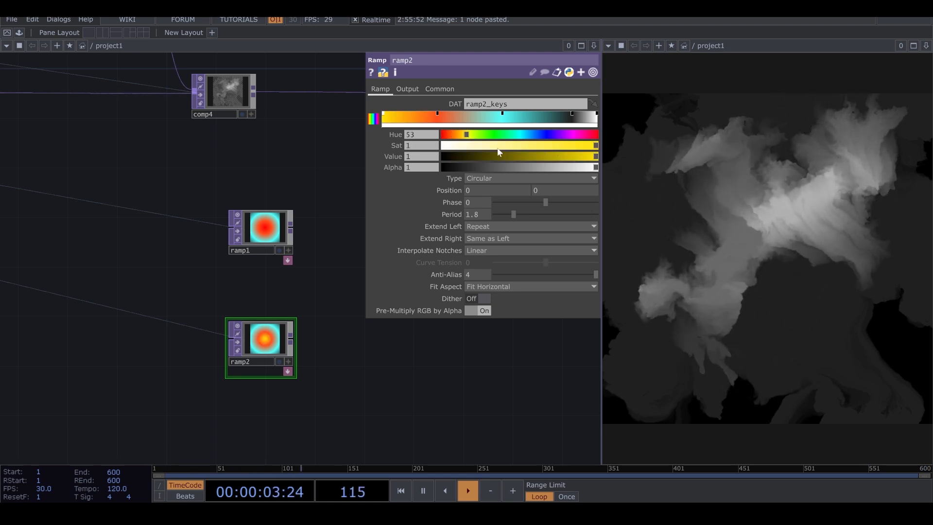
left_click_drag(465, 135, 461, 134)
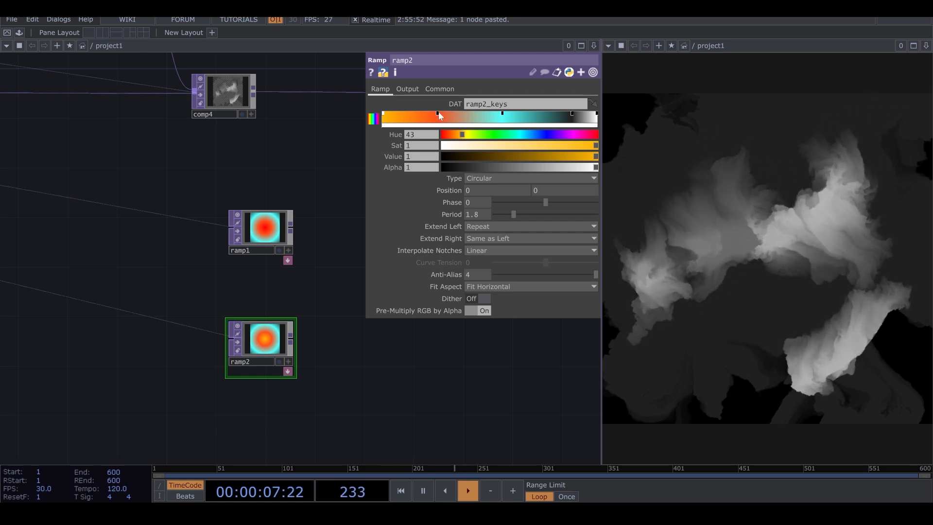
left_click_drag(461, 134, 518, 135)
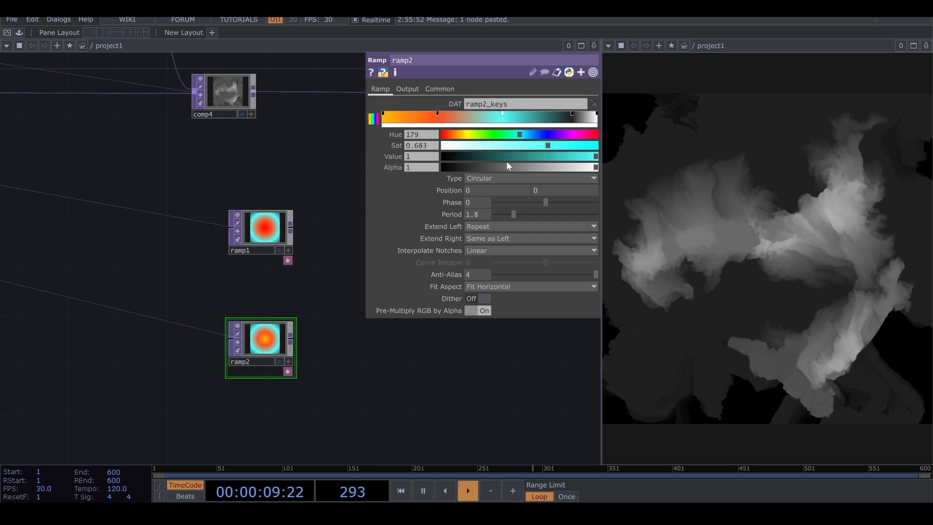
left_click_drag(595, 155, 452, 155)
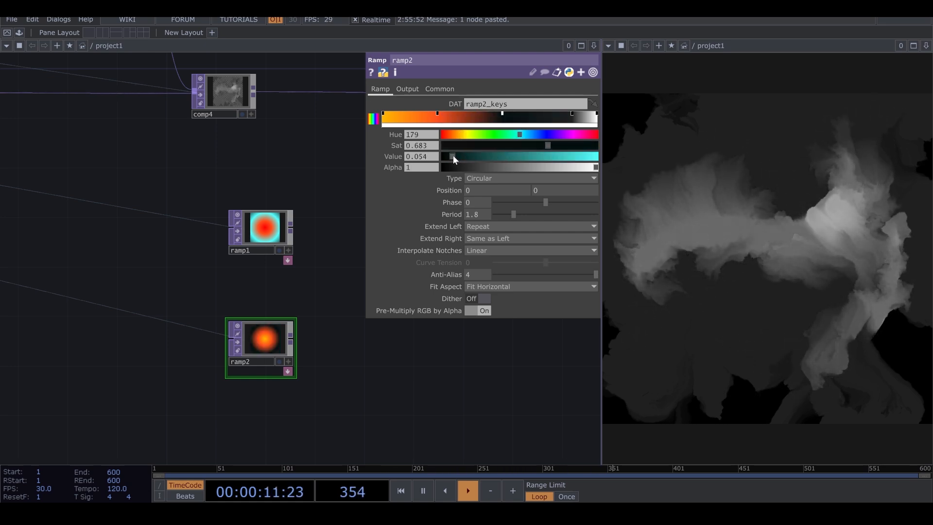
left_click_drag(452, 156, 444, 156)
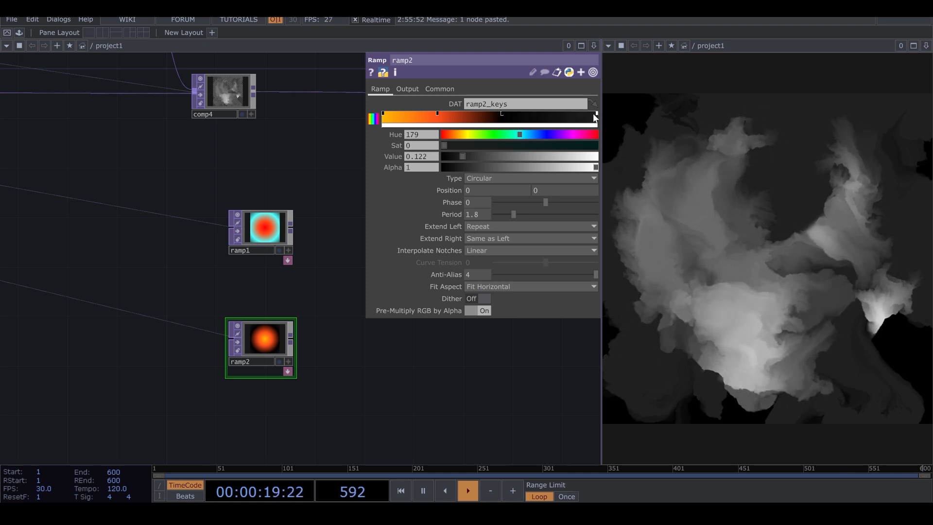
left_click_drag(463, 155, 443, 156)
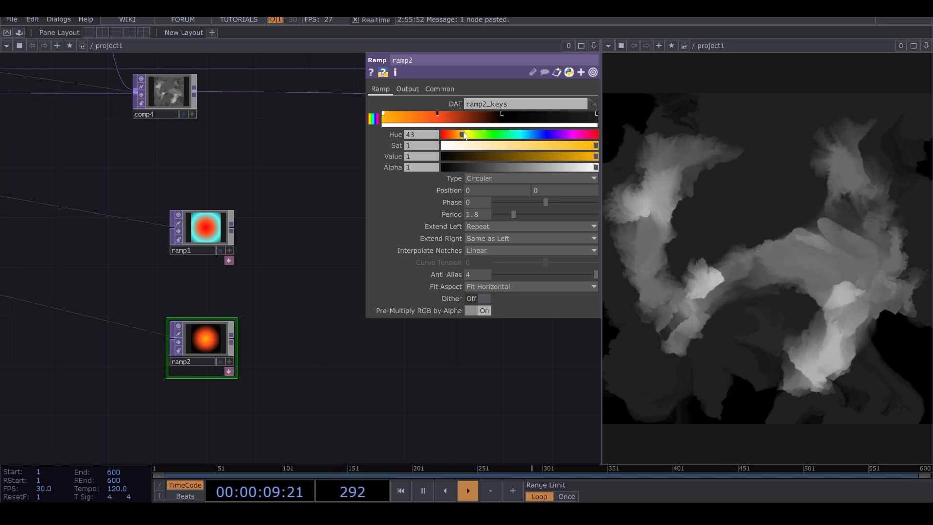
left_click_drag(463, 134, 466, 134)
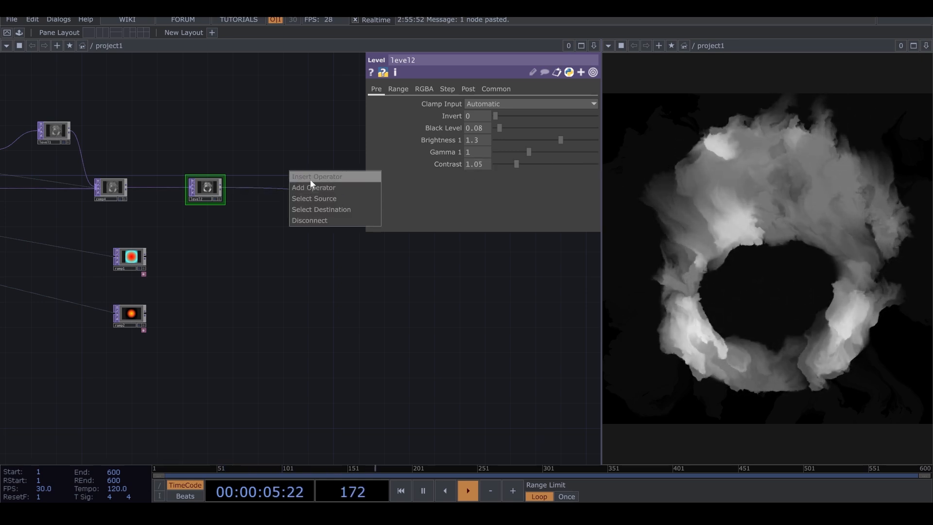
- Insert a new operator on level2's output wire, creating comp5 set to Multiply
left_click(313, 188)
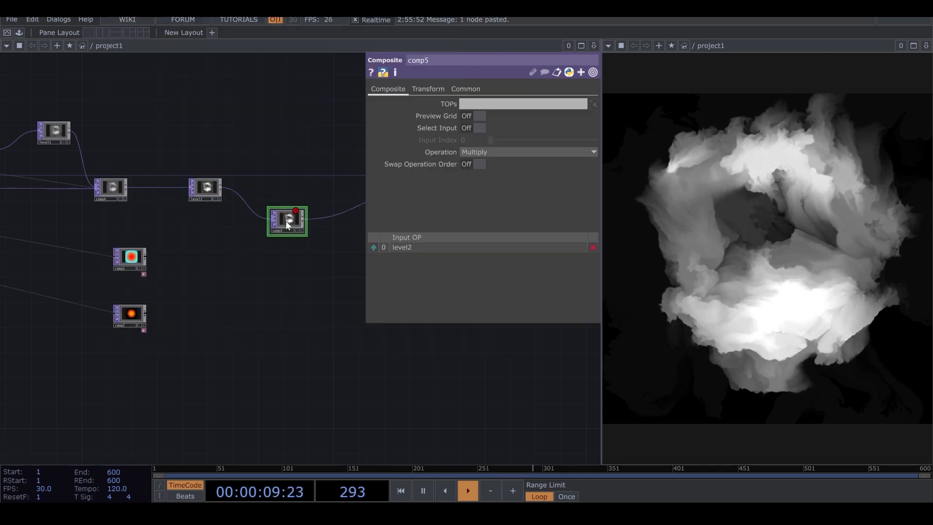
- Wire the ramp into comp5's second input to multiply the leveled smoke by it
left_click_drag(143, 257, 271, 224)
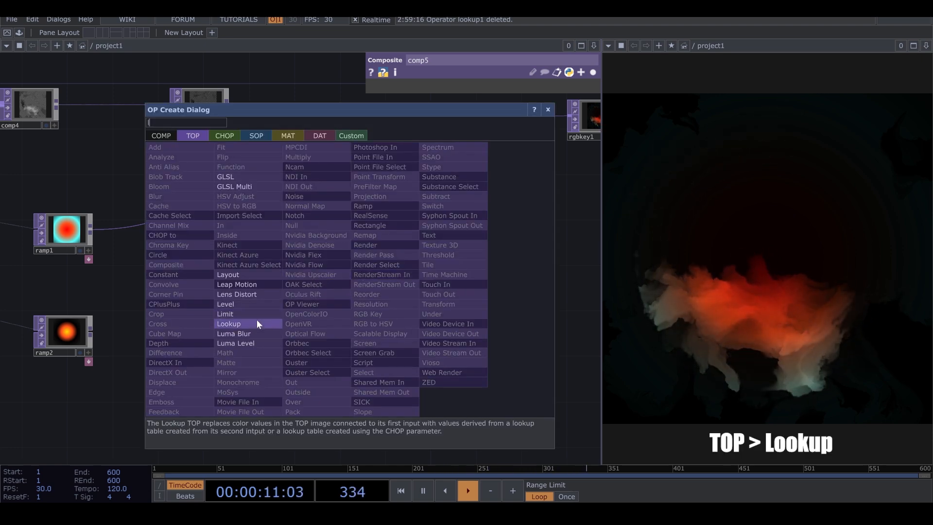
- Add a Lookup TOP using the ramp as its table to tint the smoke red-orange
left_click(228, 324)
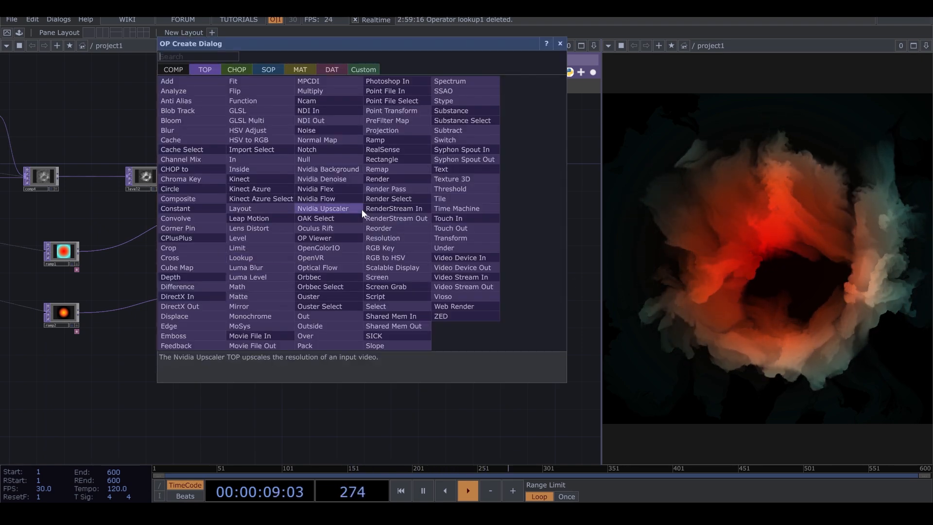
- Add Composite TOP comp6 blending comp5 with lookup1 using the Maximum operation
type("c")
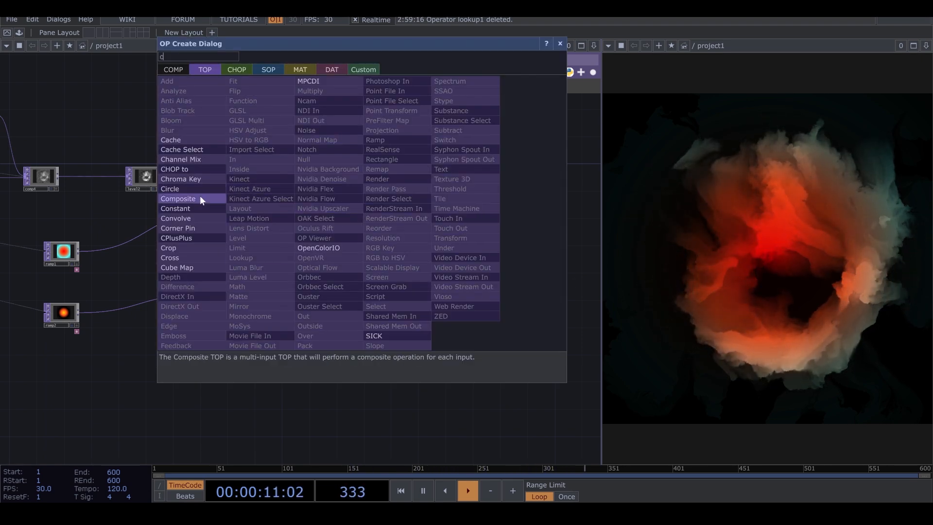
left_click(179, 199)
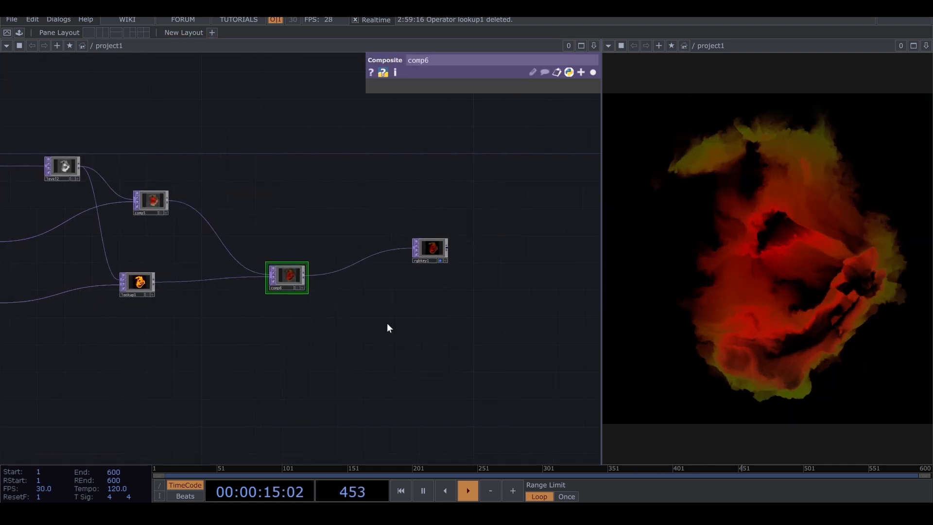
left_click(529, 152)
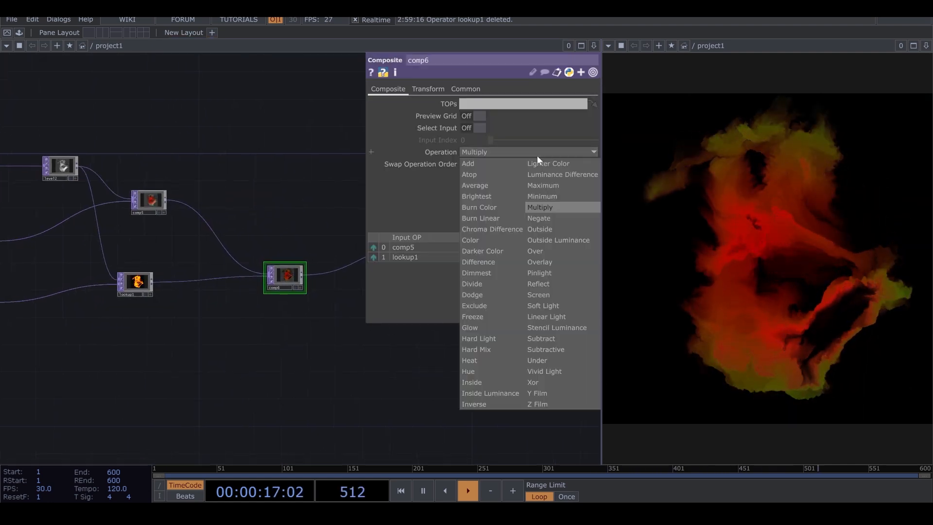
left_click(543, 185)
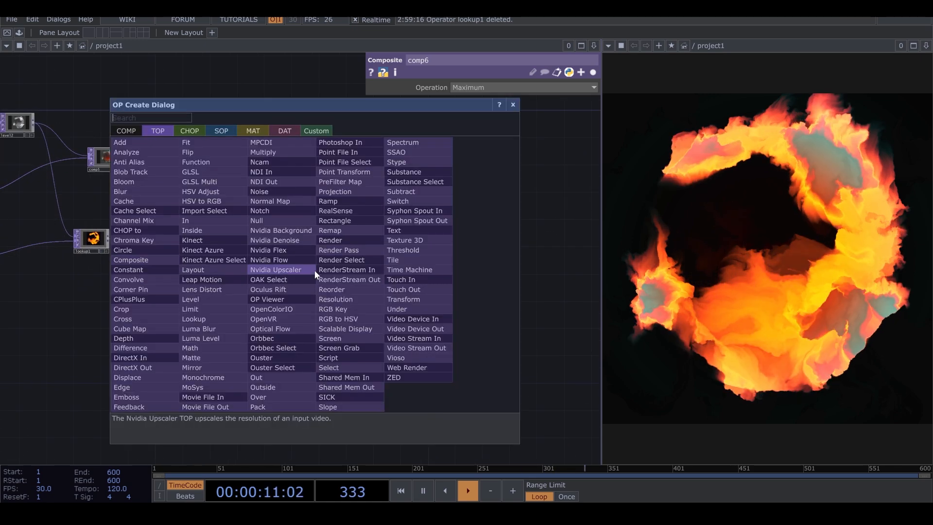
- Add Edge TOP edge2 after comp6 with its edge colour set to red
type("ed")
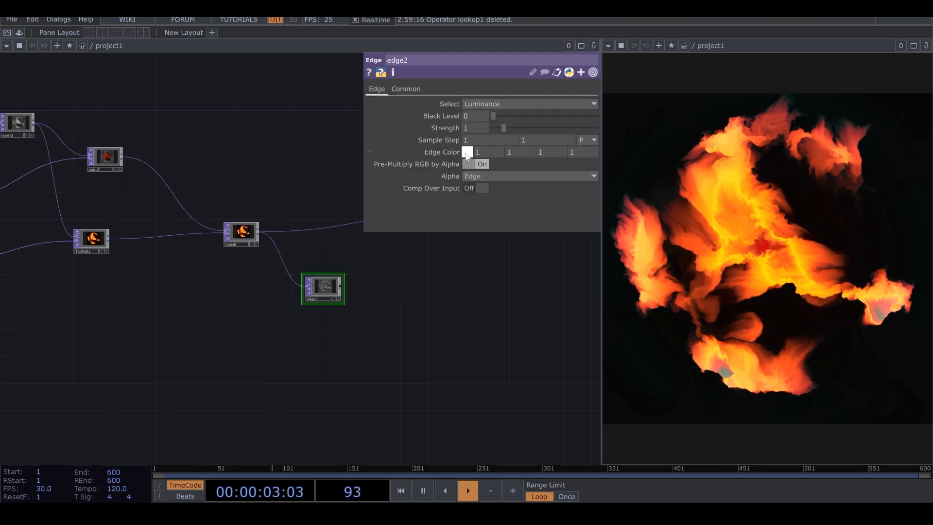
left_click(467, 152)
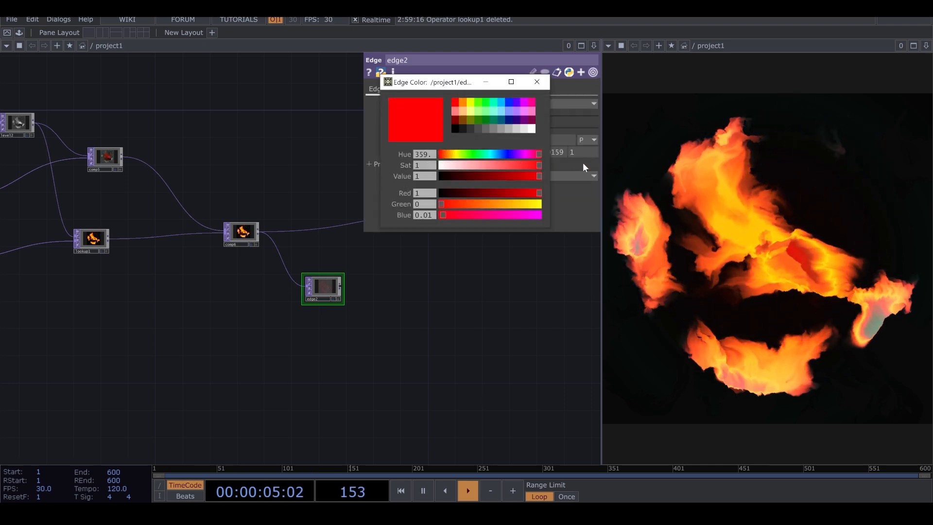
left_click(537, 81)
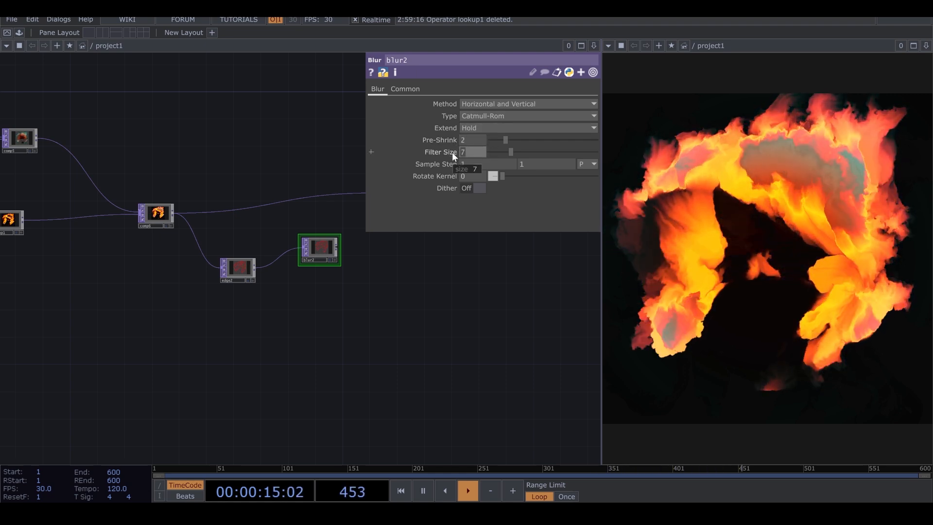
- Raise the blur2 Filter Size to 15 to soften the red edges
left_click_drag(509, 151, 539, 151)
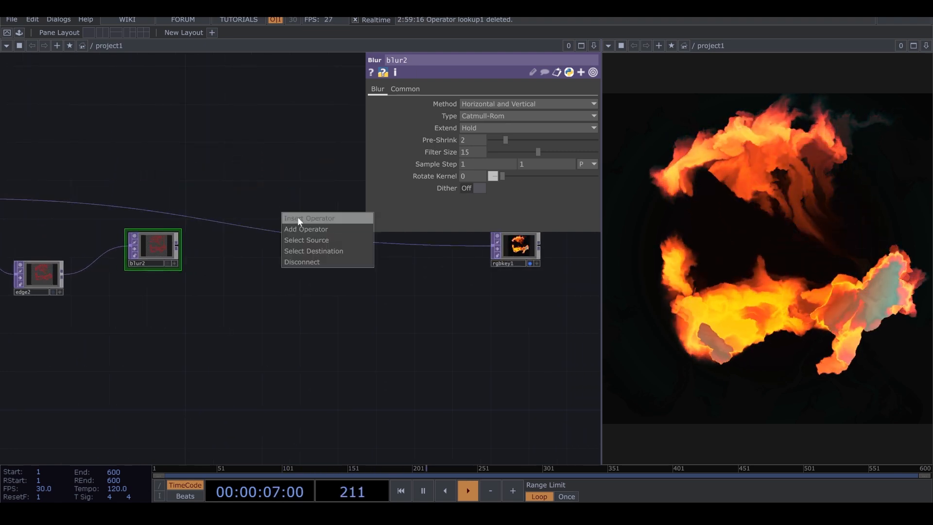
- Insert Composite TOP comp7 after blur2, screening the red edges over comp6
left_click(306, 228)
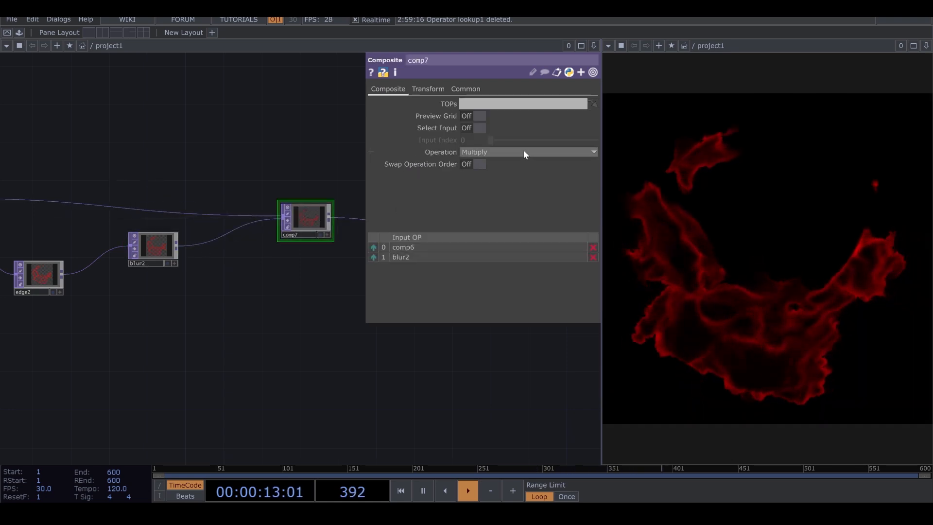
left_click(529, 152)
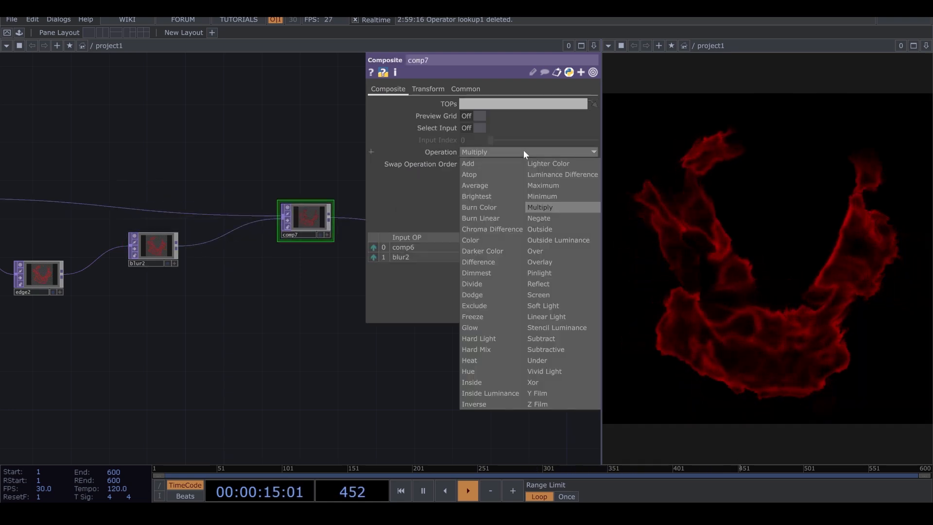
left_click(538, 295)
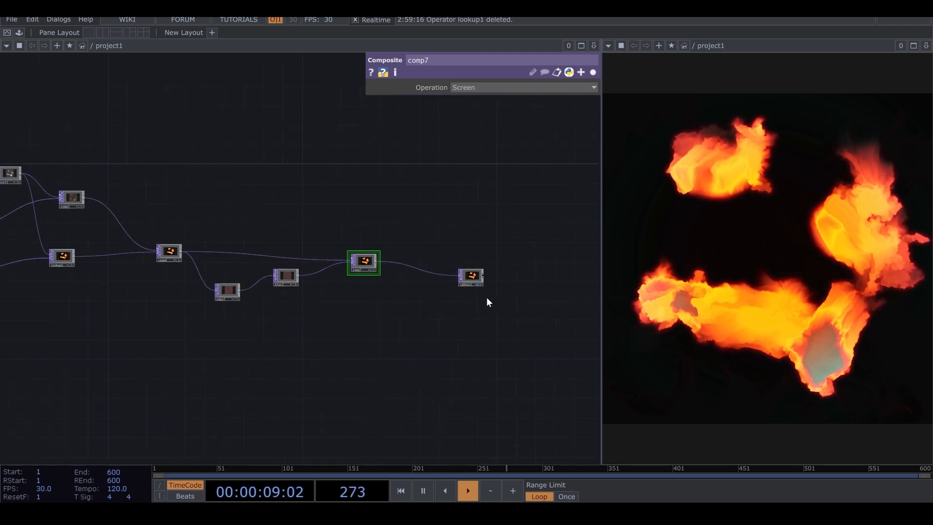
- Bring up the context menu actions for the final rgbkey1 output node
right_click(471, 276)
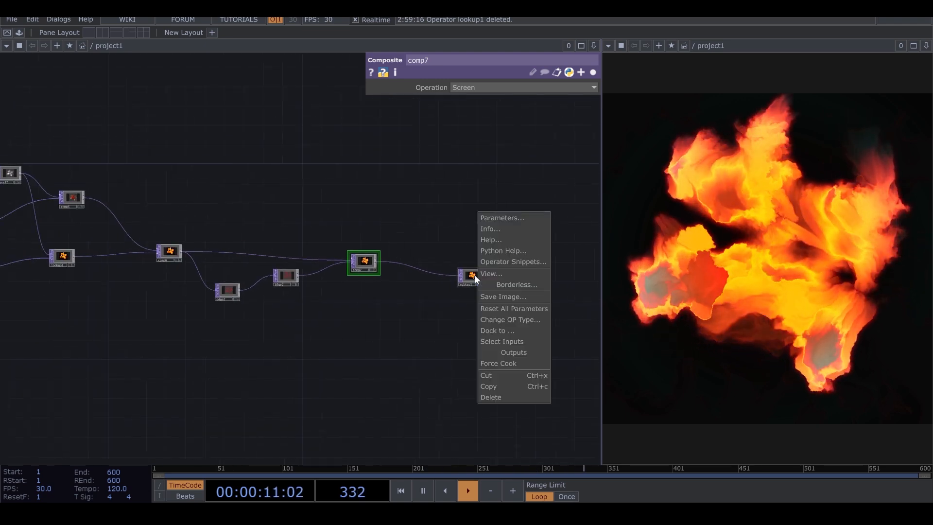
mouse_move(514, 275)
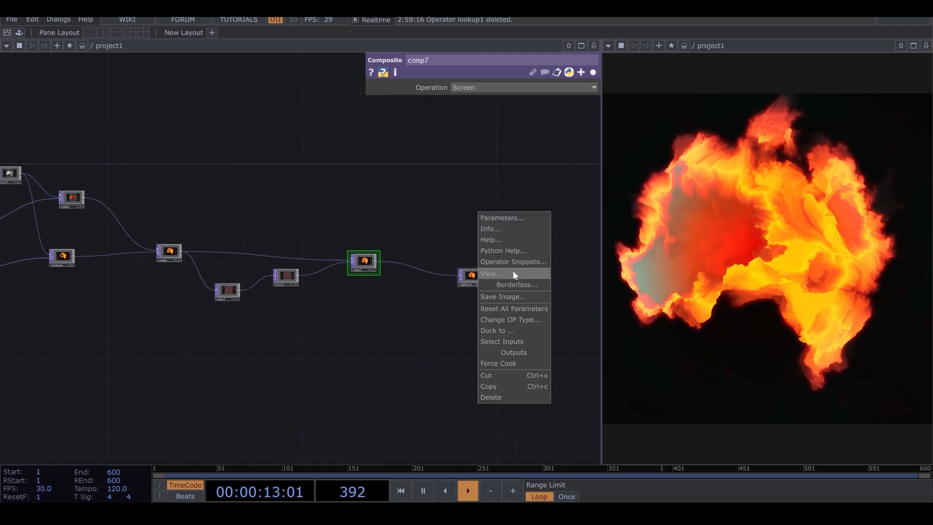